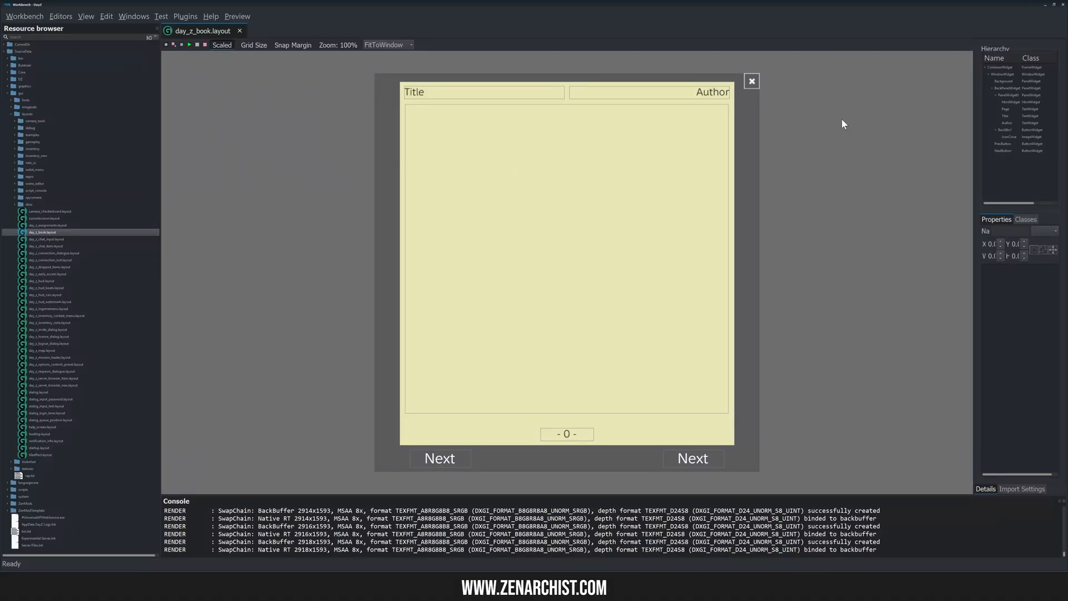
mouse_move(891, 275)
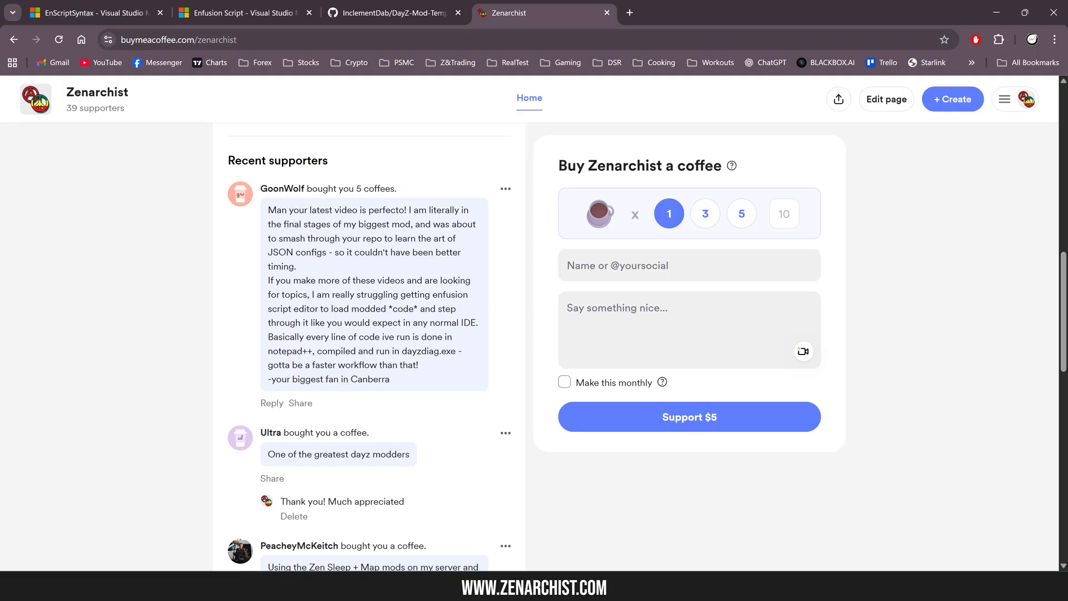
mouse_move(446, 222)
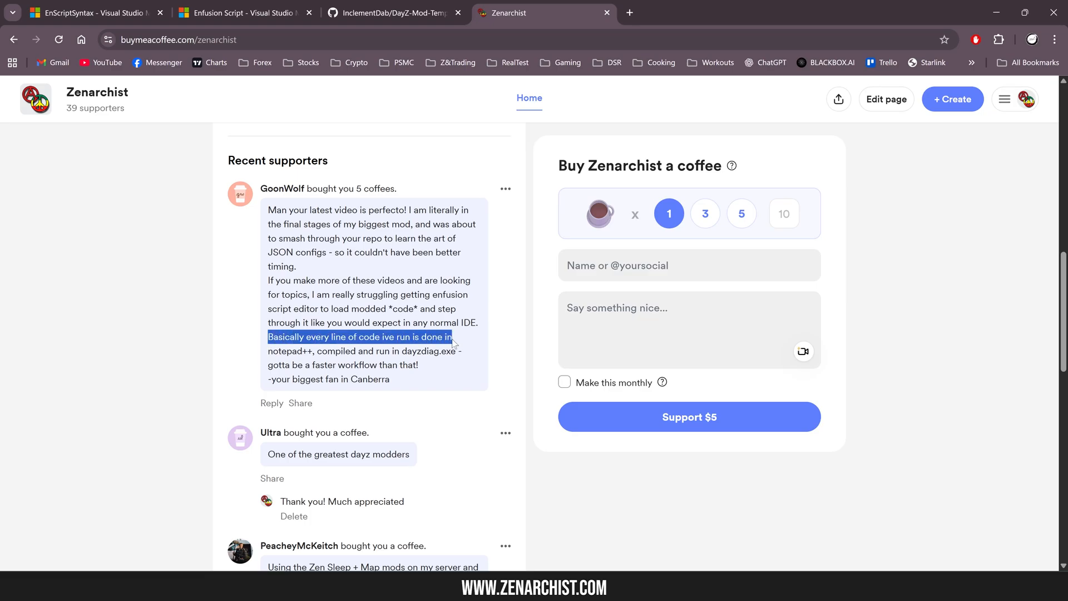
Read the supporter's comment about their coding workflow, then show Workbench's Editors list with Script Editor greyed out.
left_click_drag(452, 340, 455, 351)
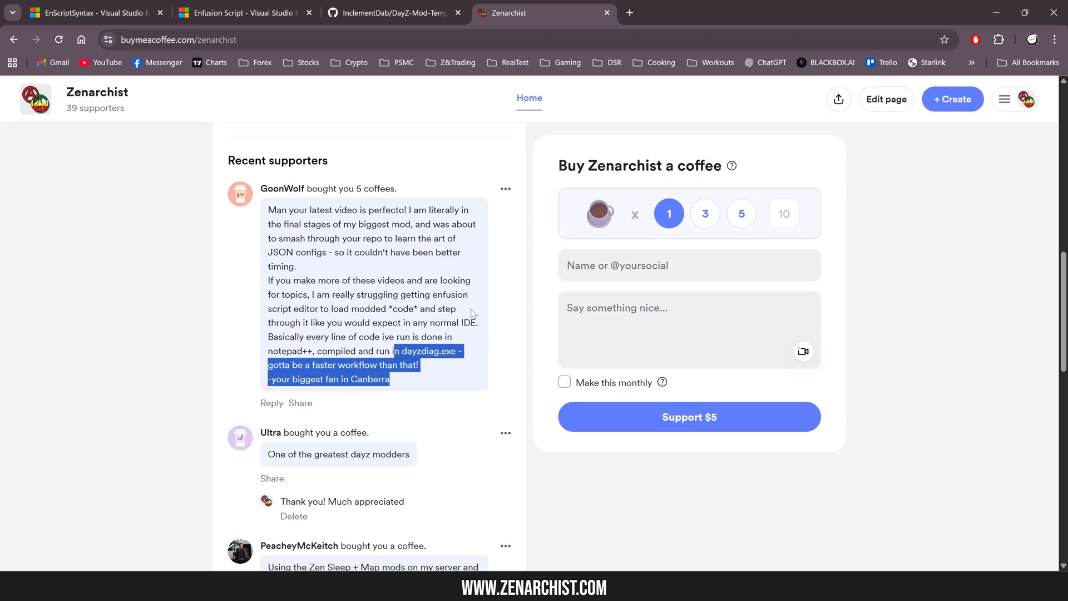
left_click(414, 397)
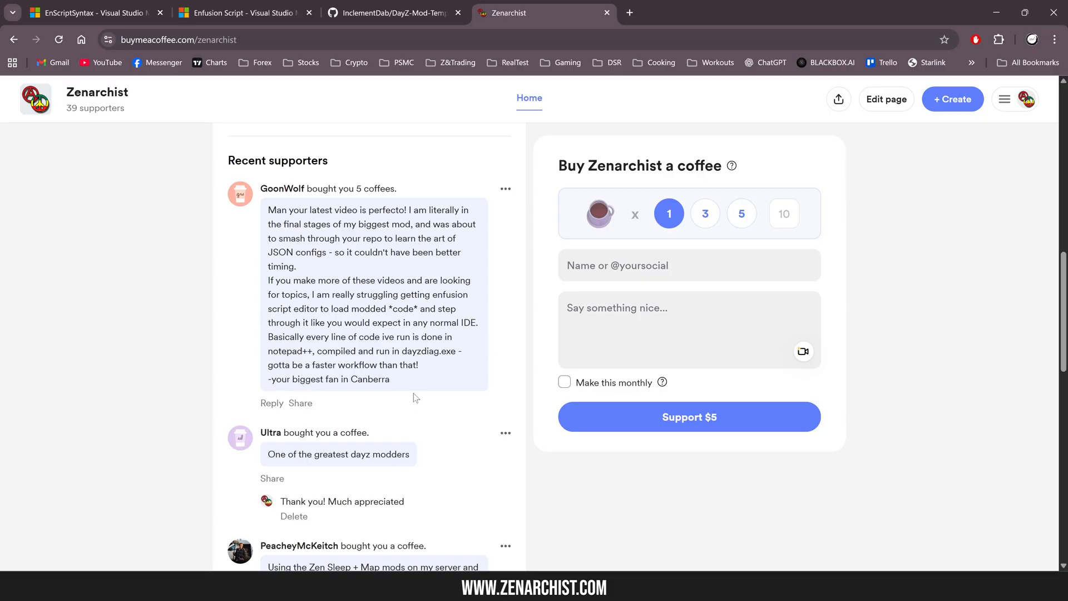
left_click(688, 416)
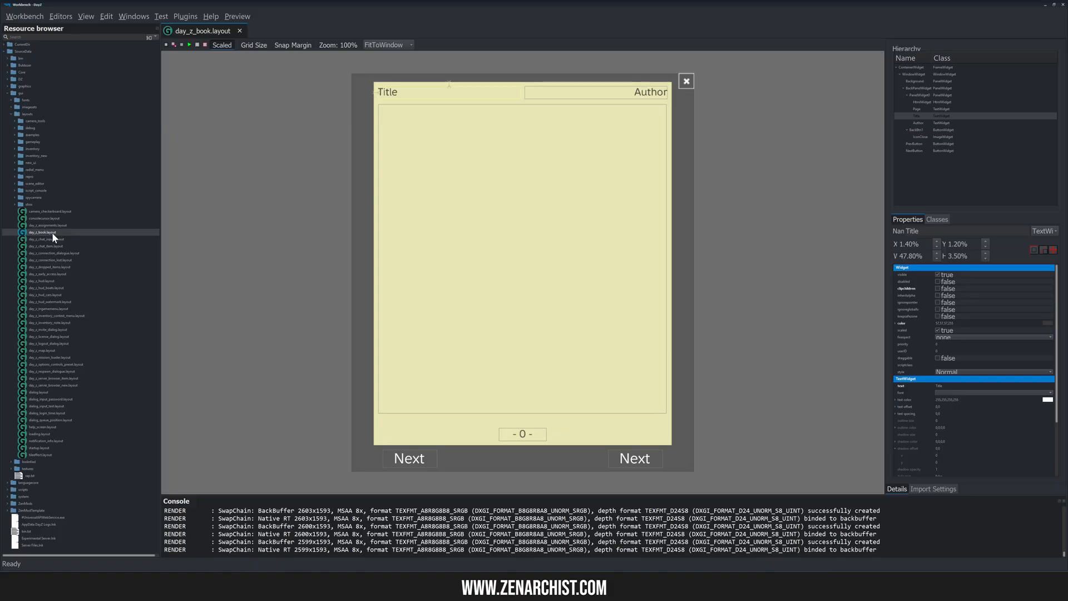
mouse_move(29, 107)
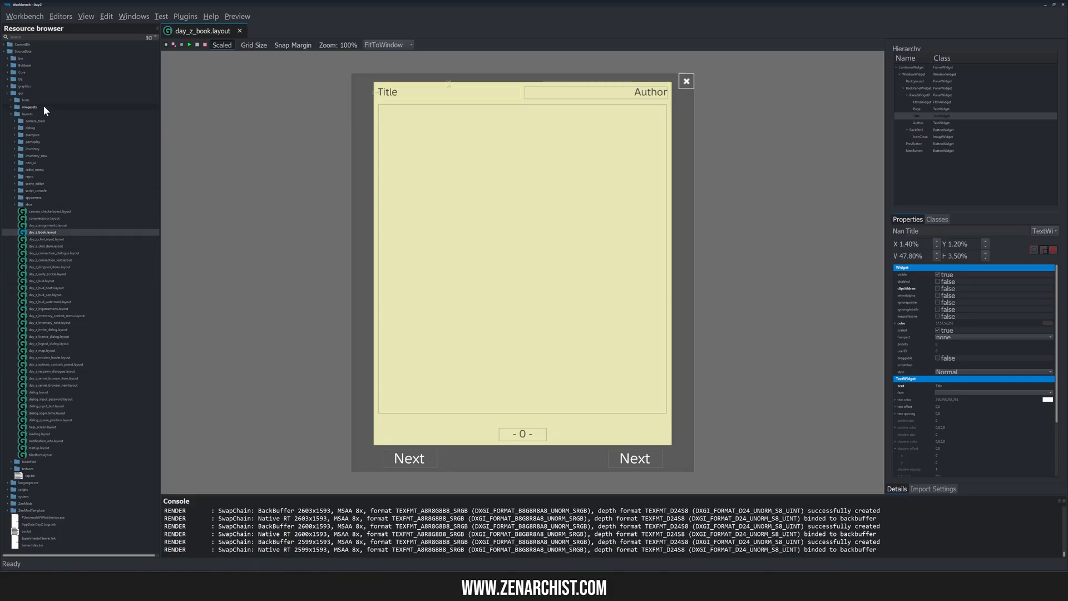
mouse_move(429, 99)
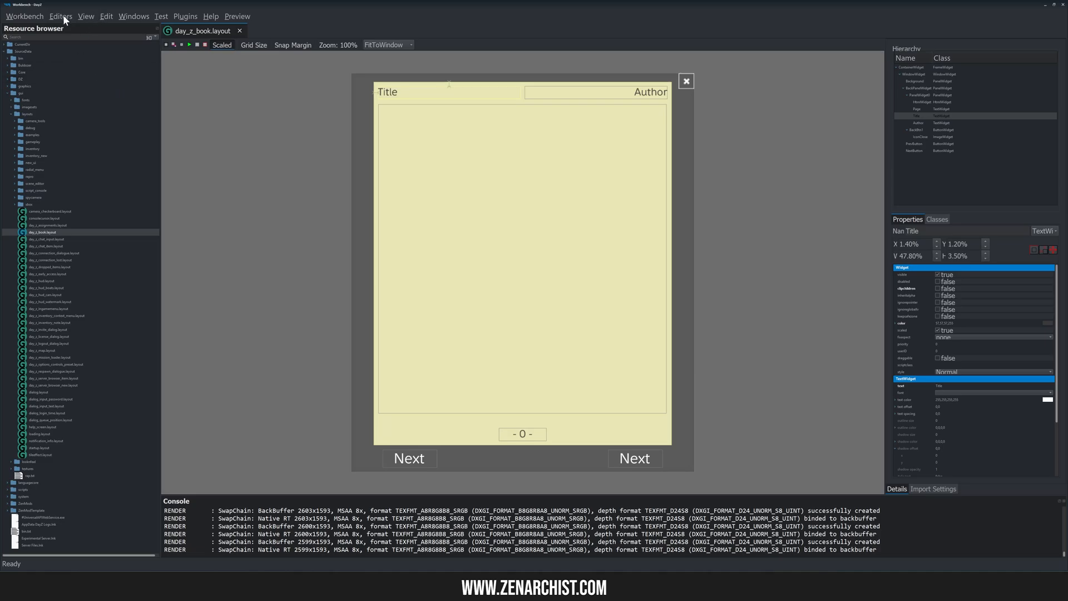
left_click(60, 15)
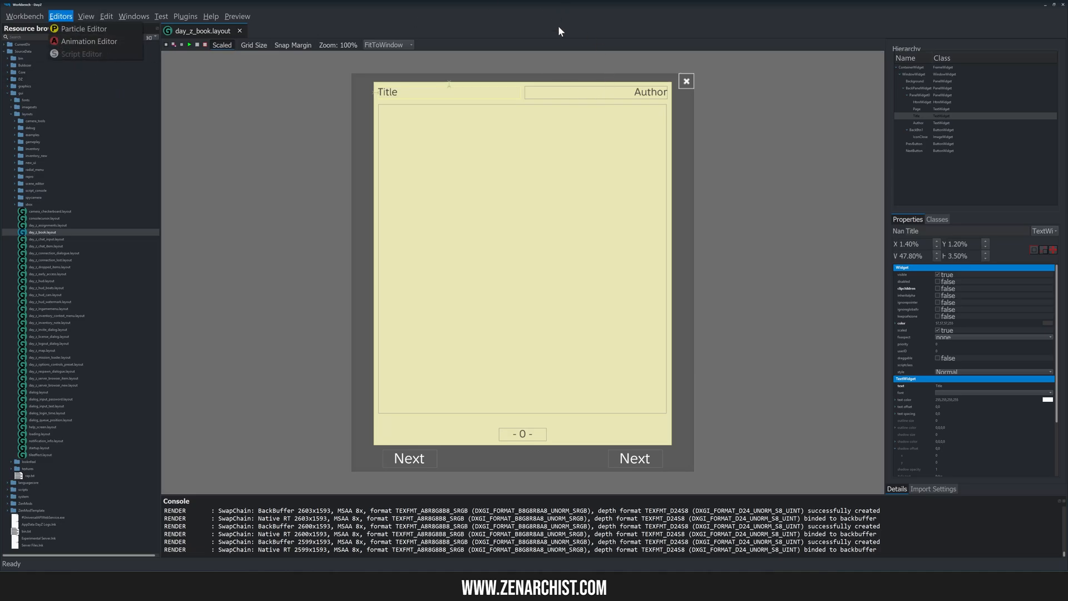
mouse_move(315, 131)
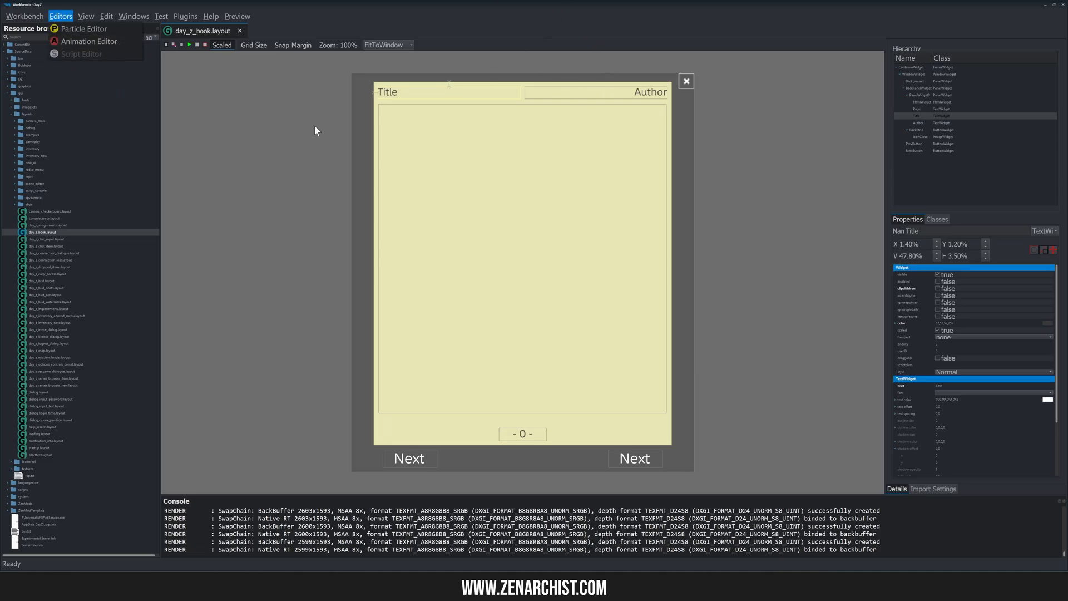
mouse_move(109, 154)
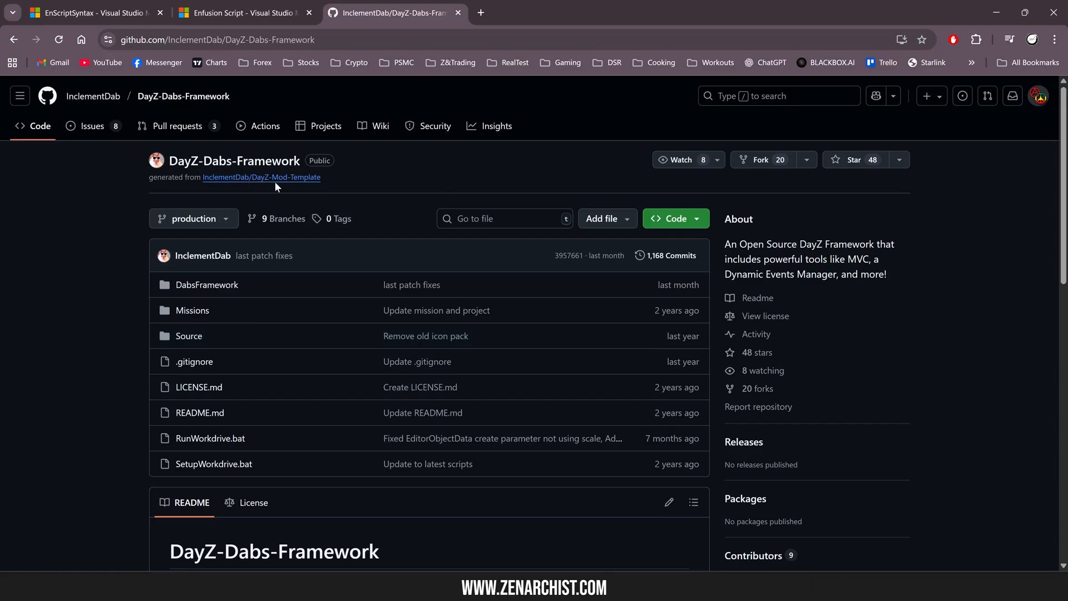
Open InclementDab/DayZ-Mod-Template on GitHub and scroll its README to Repository Setup and Workbench.
left_click(260, 176)
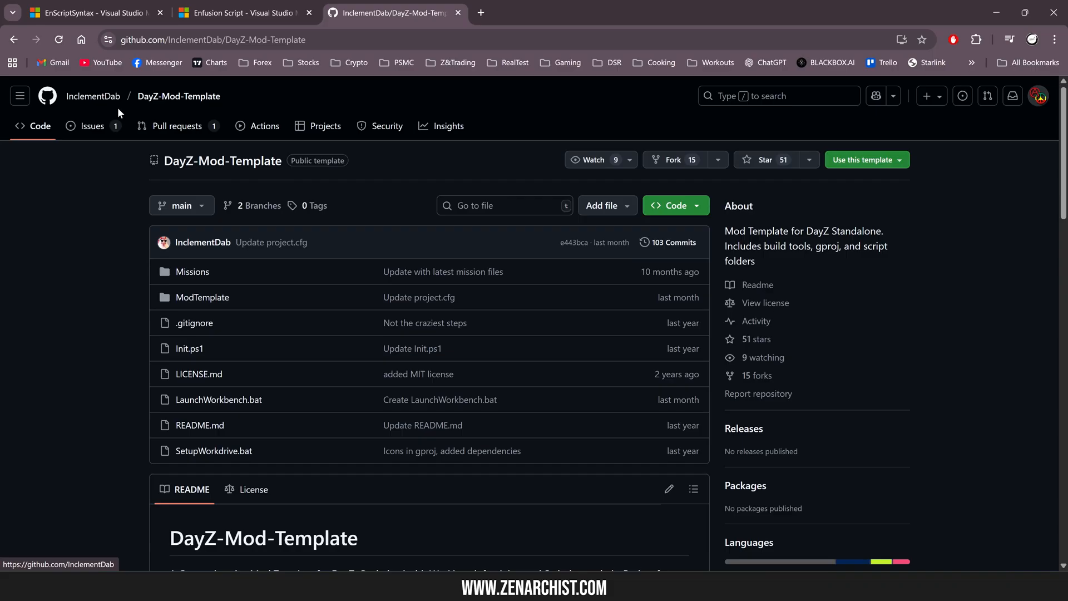
mouse_move(694, 238)
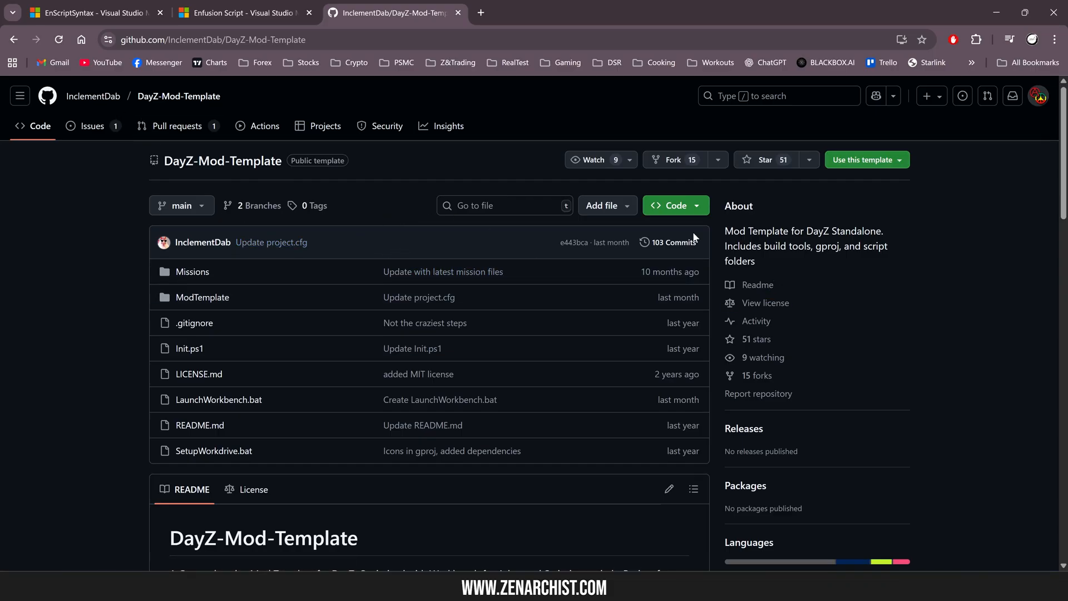
scroll("down", 3)
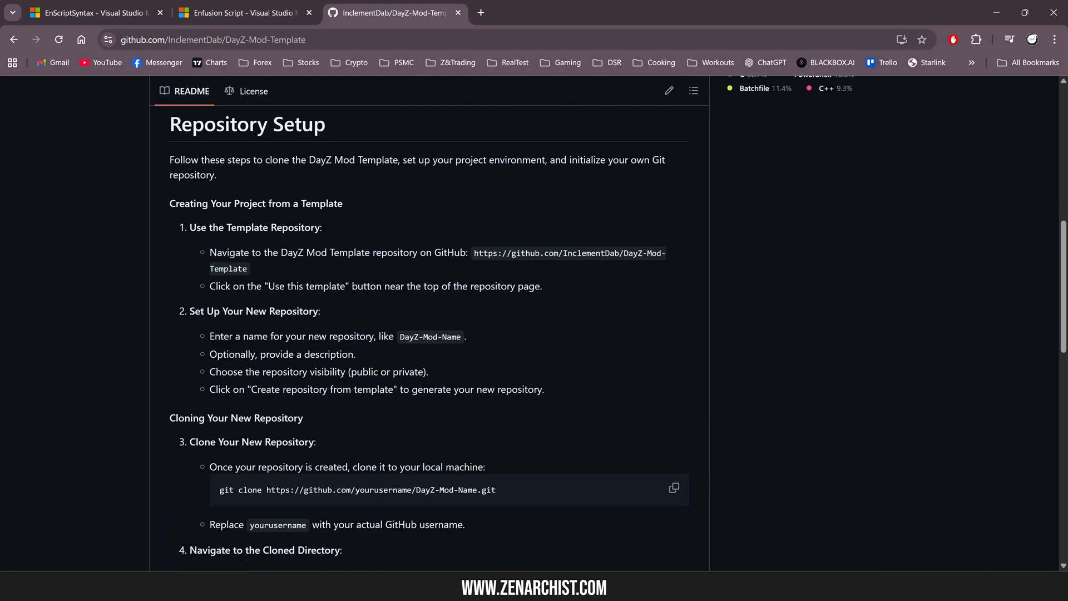
scroll("down", 3)
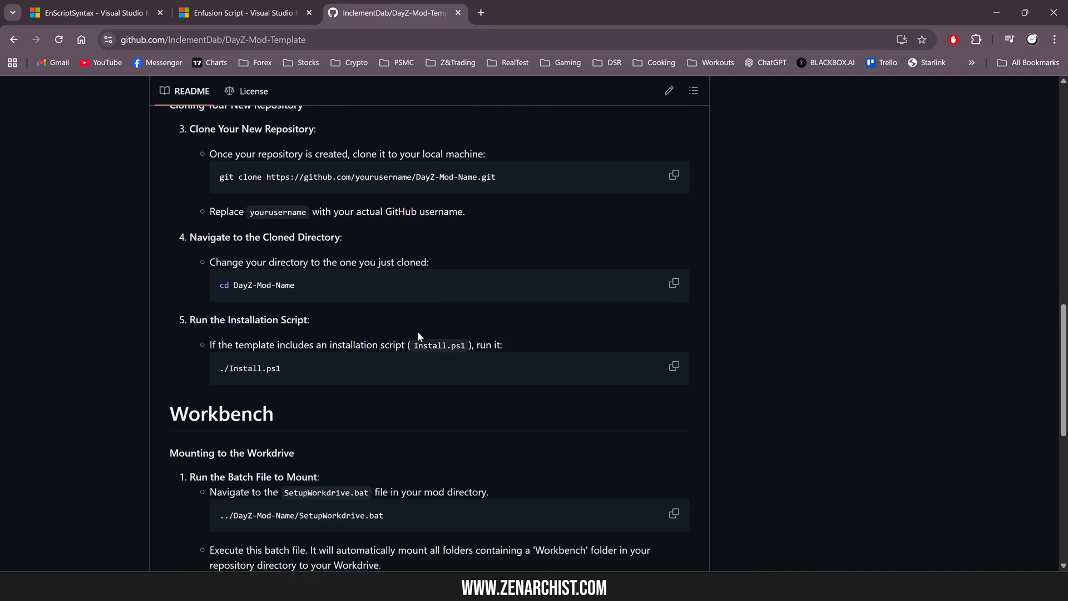
scroll("down", 3)
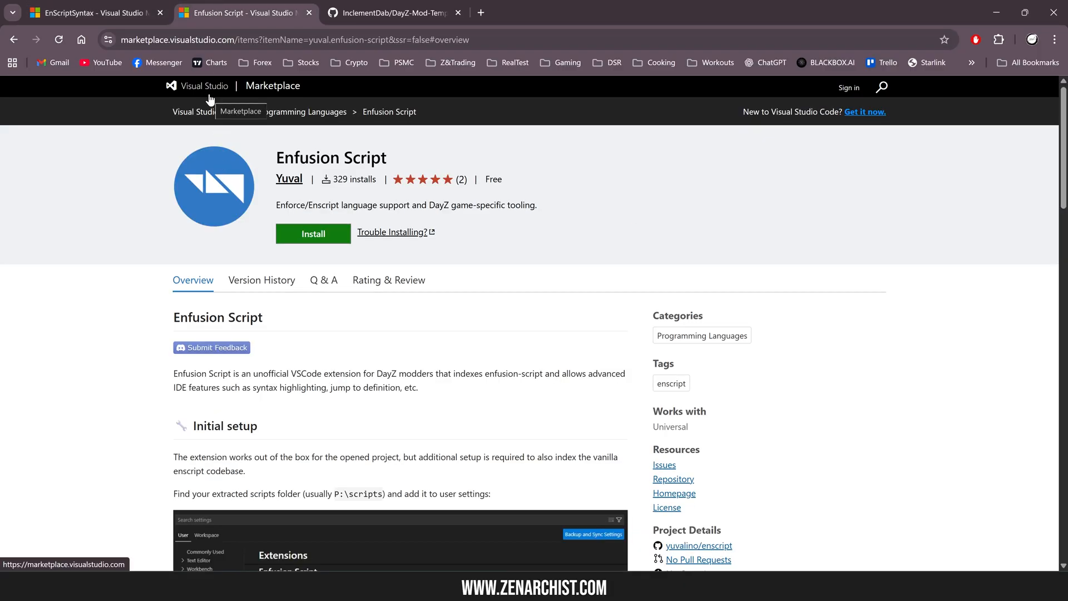
mouse_move(441, 199)
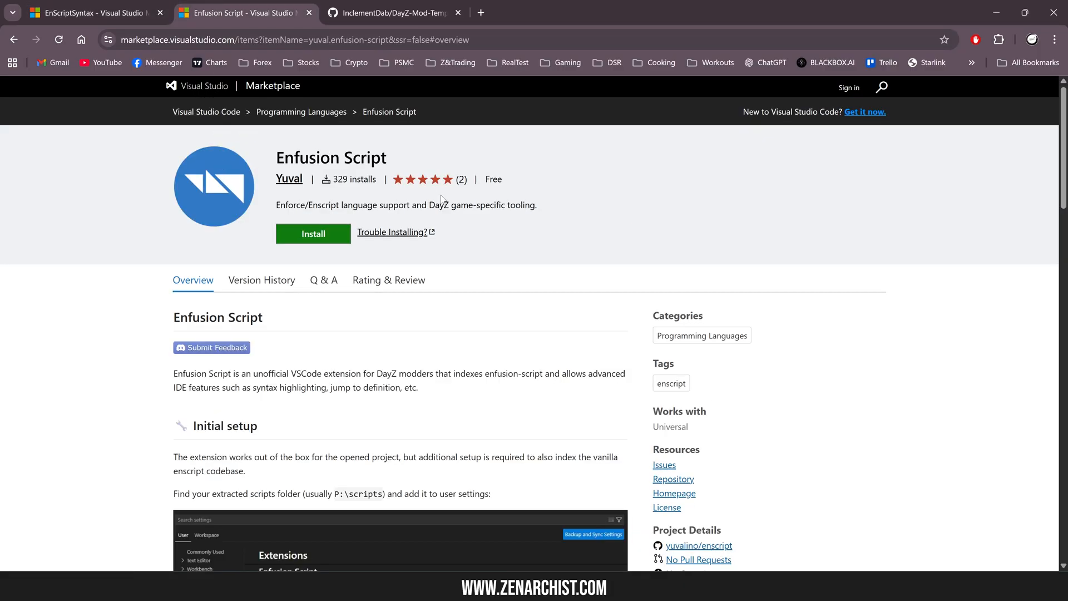
Review Enfusion Script's syntax highlighting and jump-to-definition examples, then move to the EnScriptSyntax page.
left_click(93, 12)
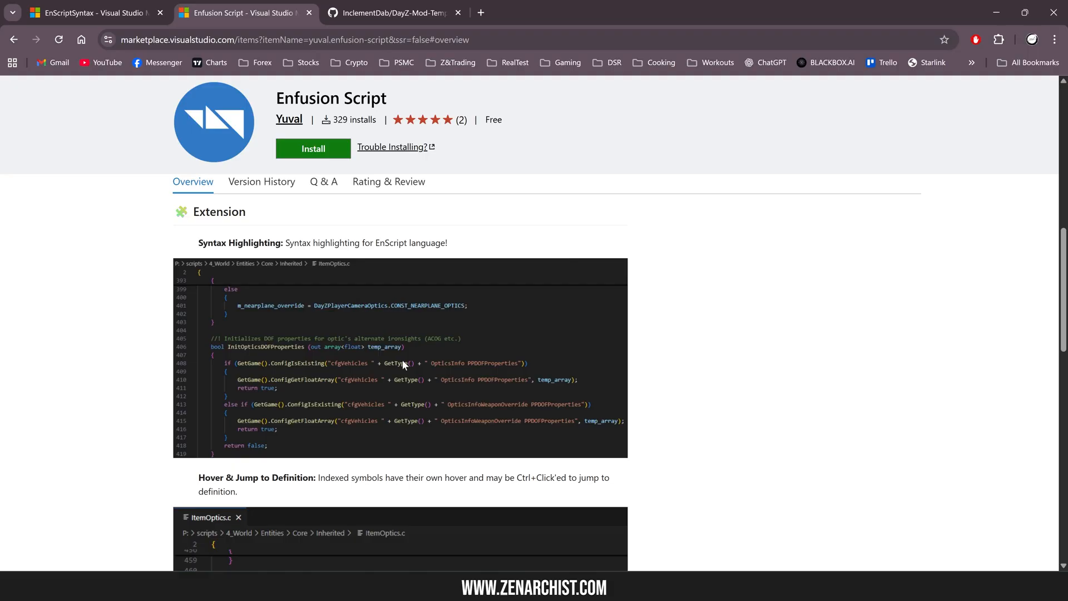
mouse_move(410, 356)
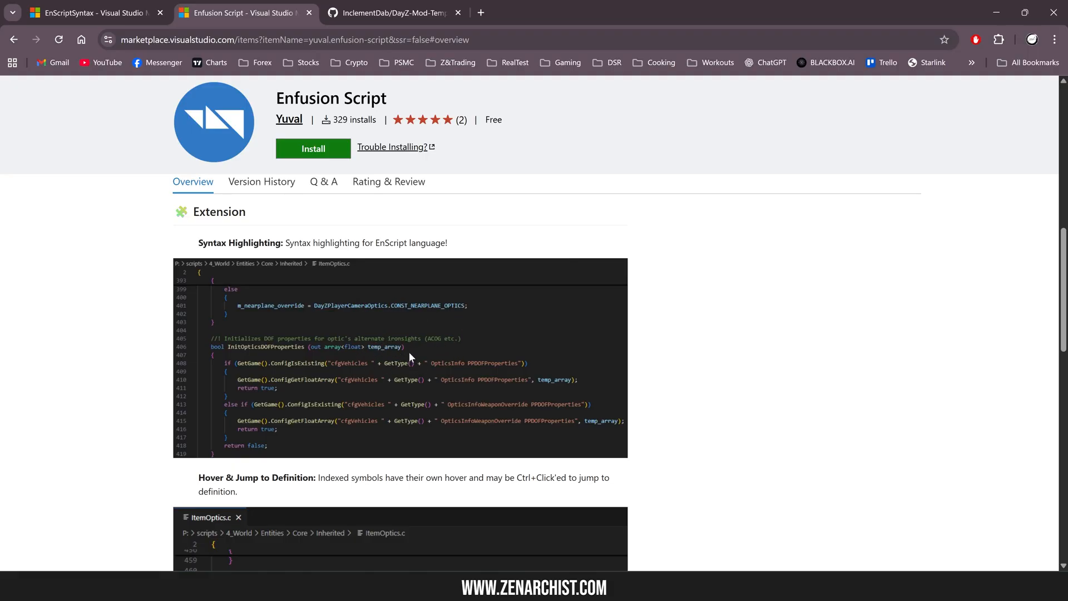
scroll("down", 3)
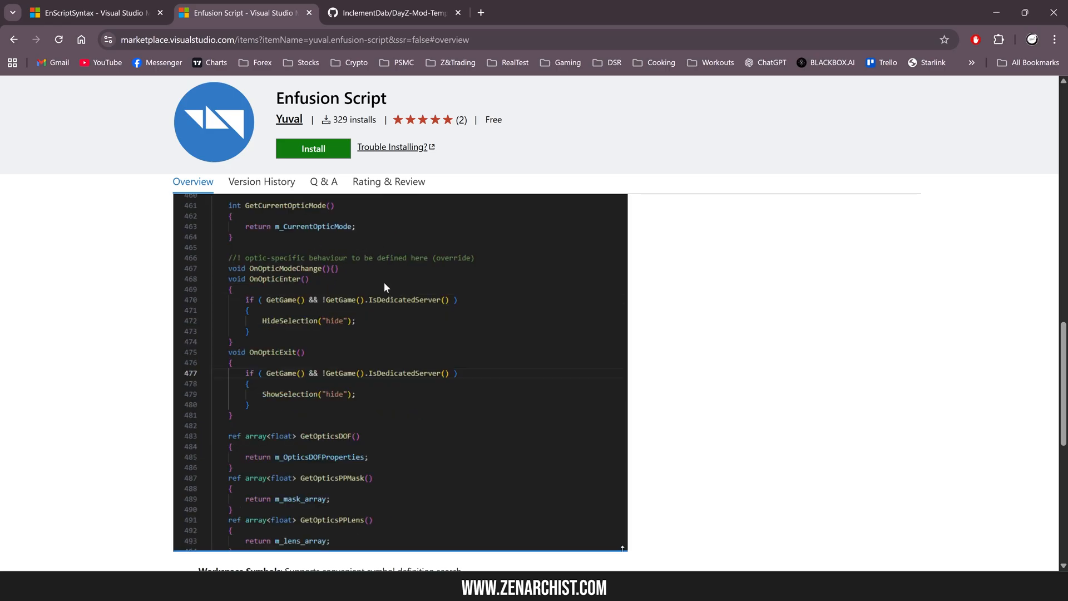
scroll("down", 3)
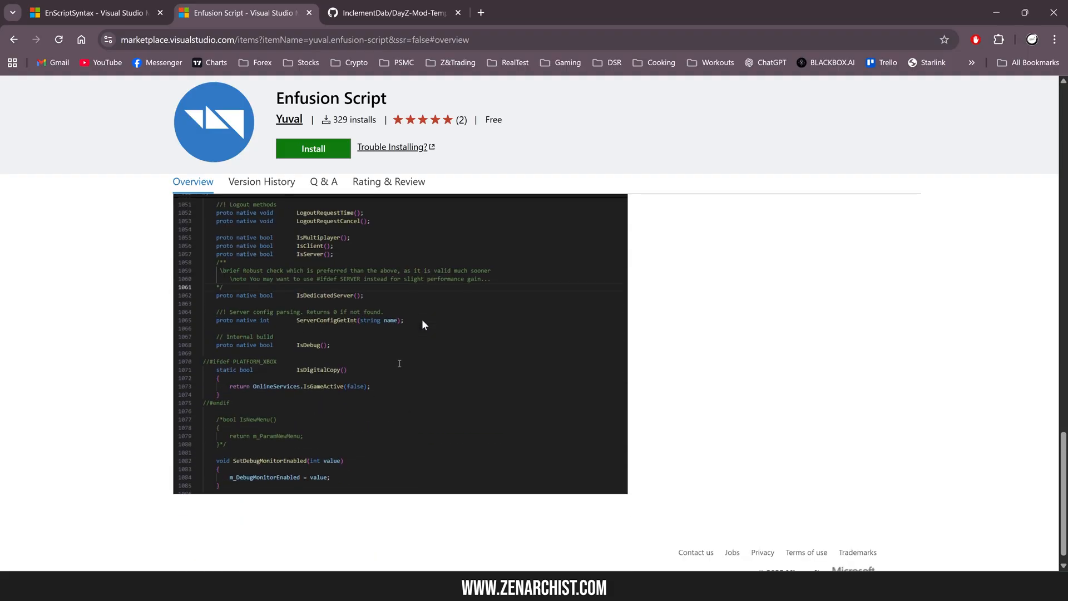
scroll("down", 3)
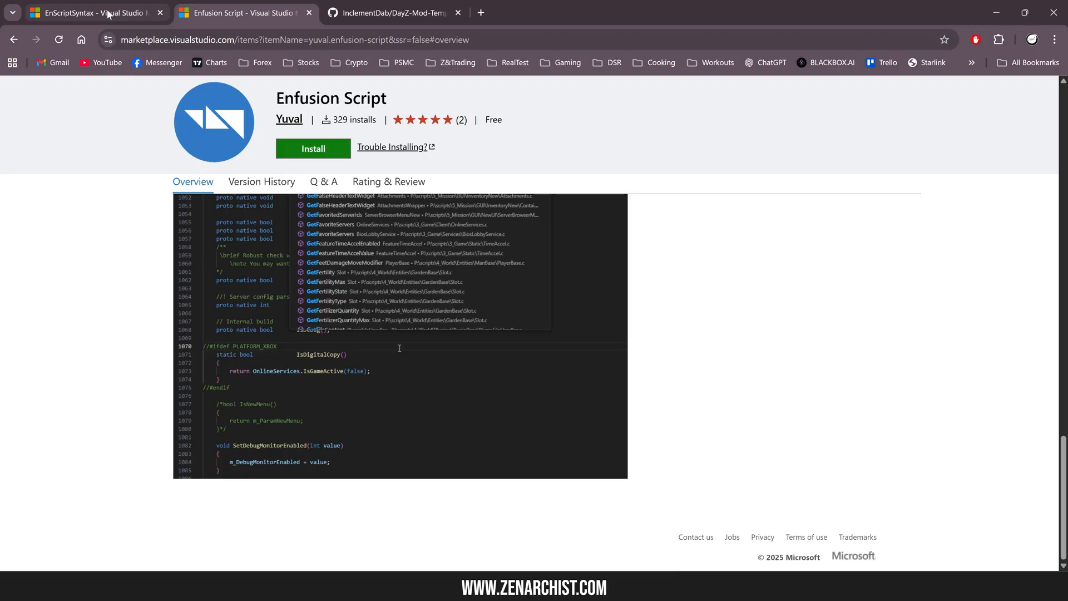
left_click(89, 12)
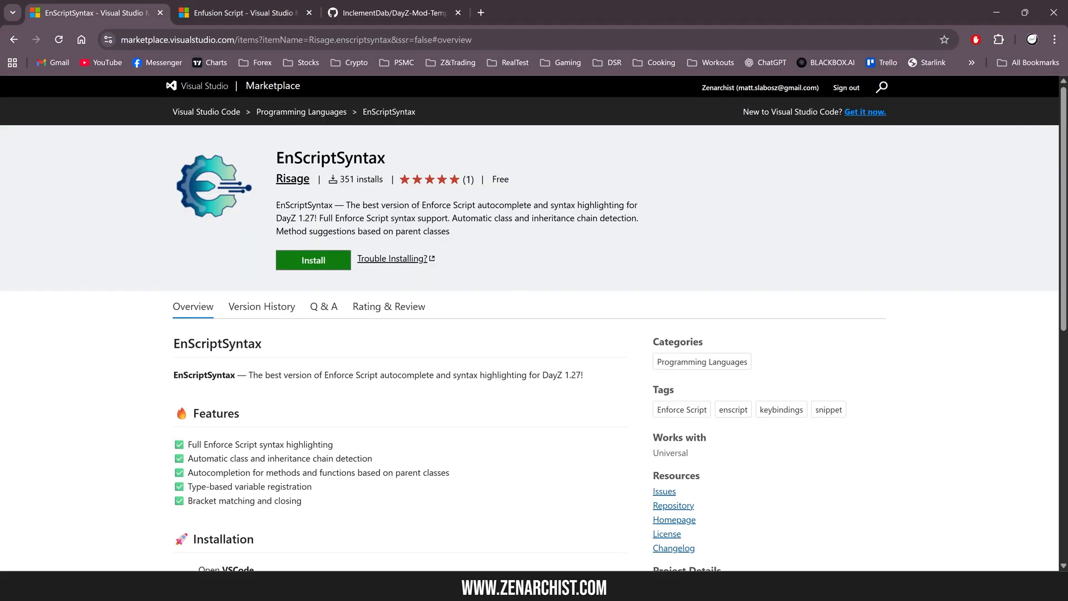
mouse_move(498, 257)
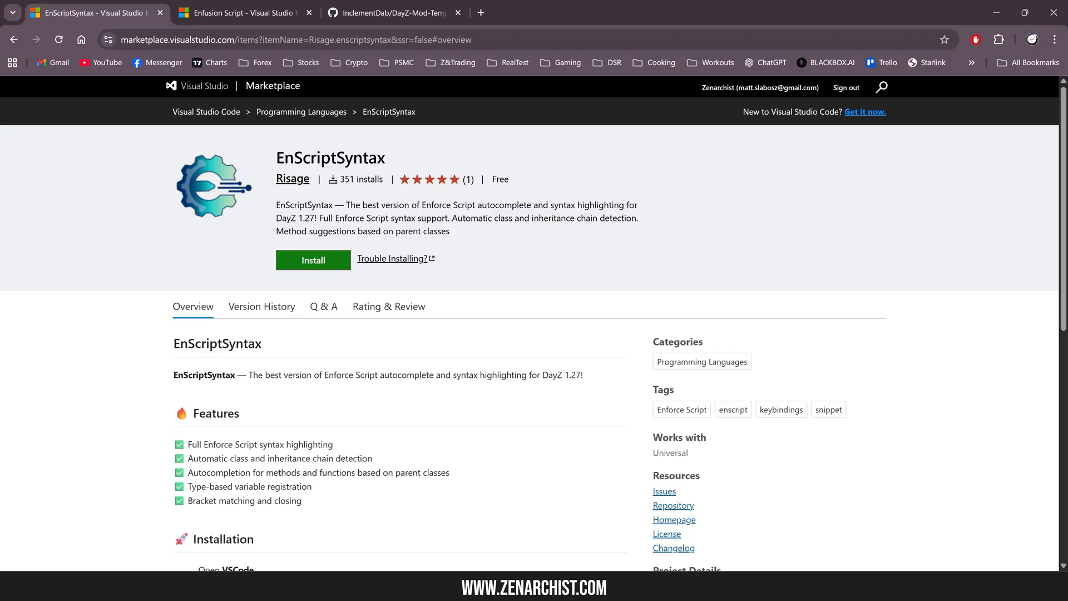
left_click(243, 12)
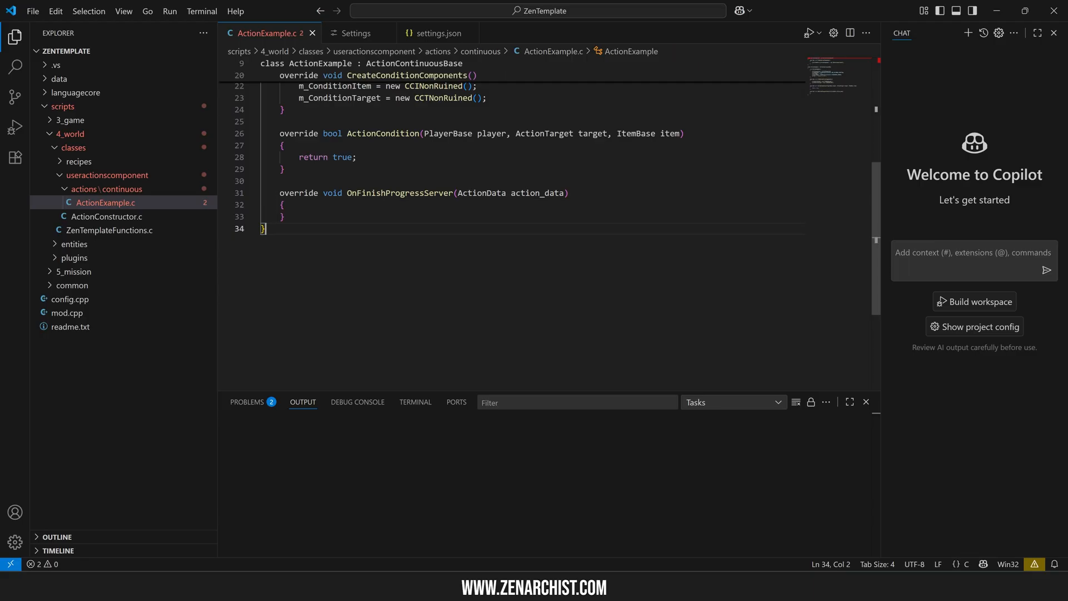
Scroll ActionExample.c to its beginning and show VS Code's Extensions panel.
scroll("up", 3)
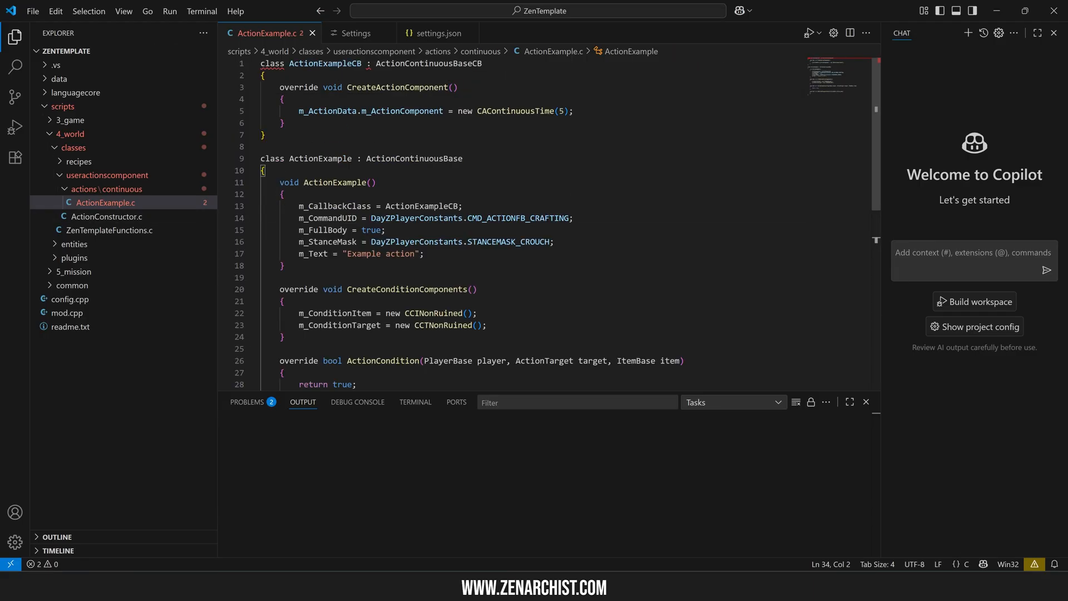
left_click(15, 158)
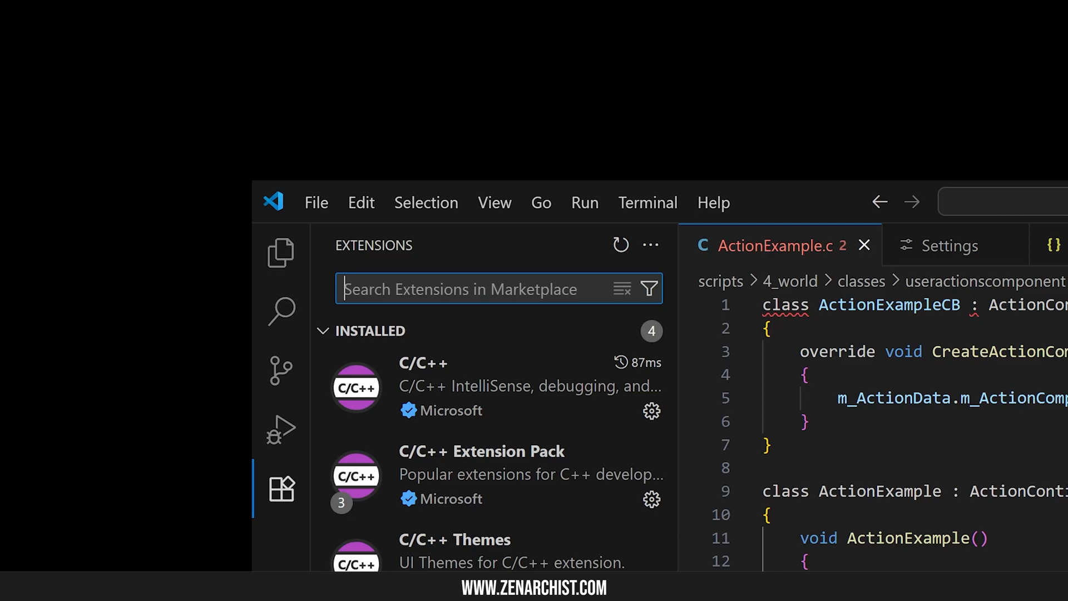
Search the Extensions view for 'enfusion' and install the Enfusion Script extension.
type("enfusion")
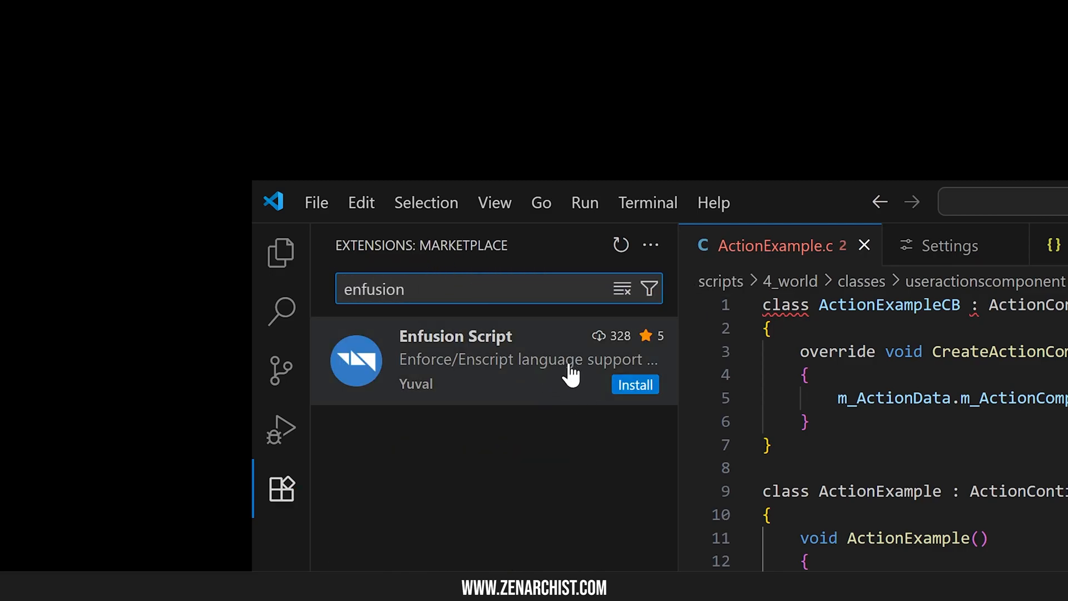
left_click(633, 383)
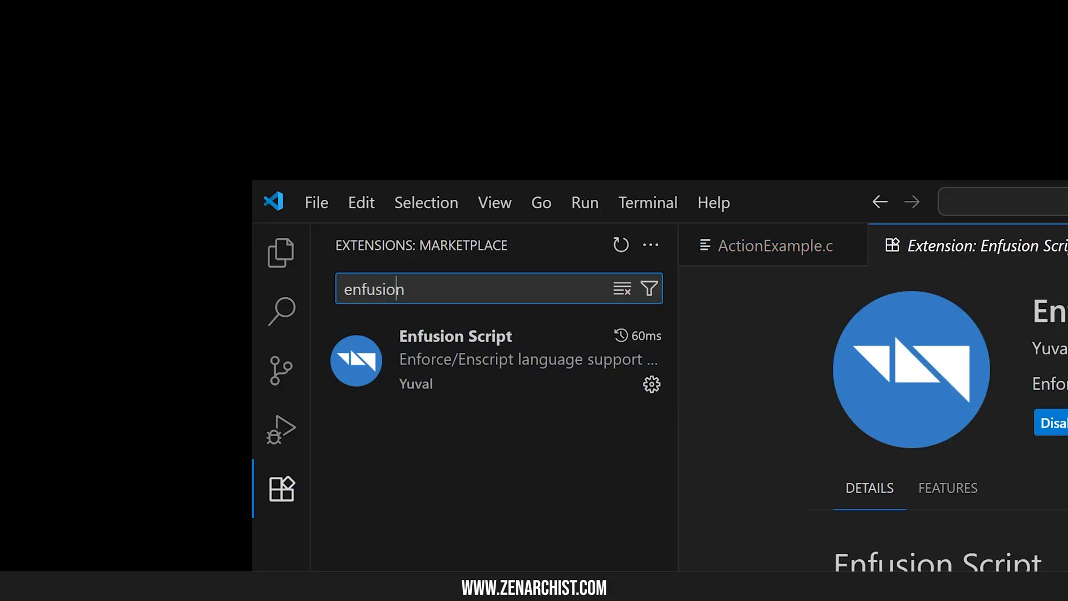
Search the Extensions view for 'enscript' and install the EnScriptSyntax extension.
type("enscriptsyntax")
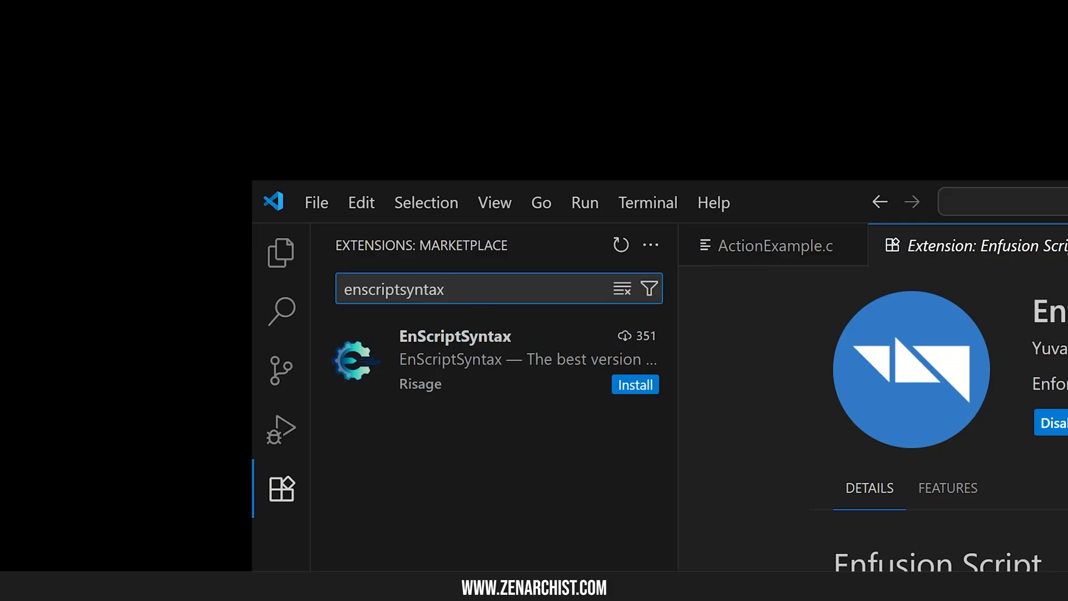
type("enscript")
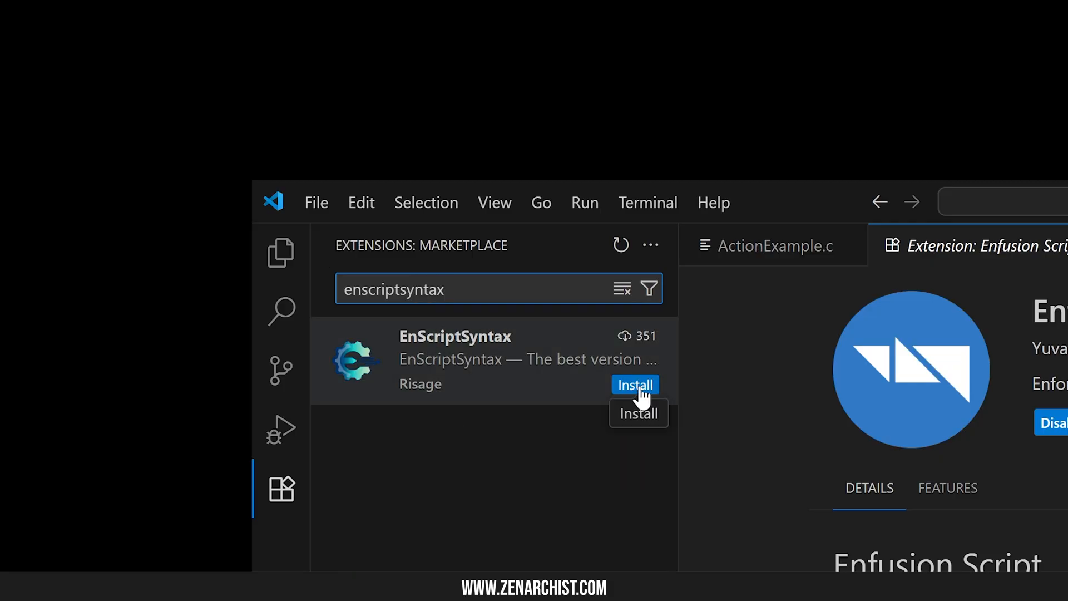
mouse_move(523, 387)
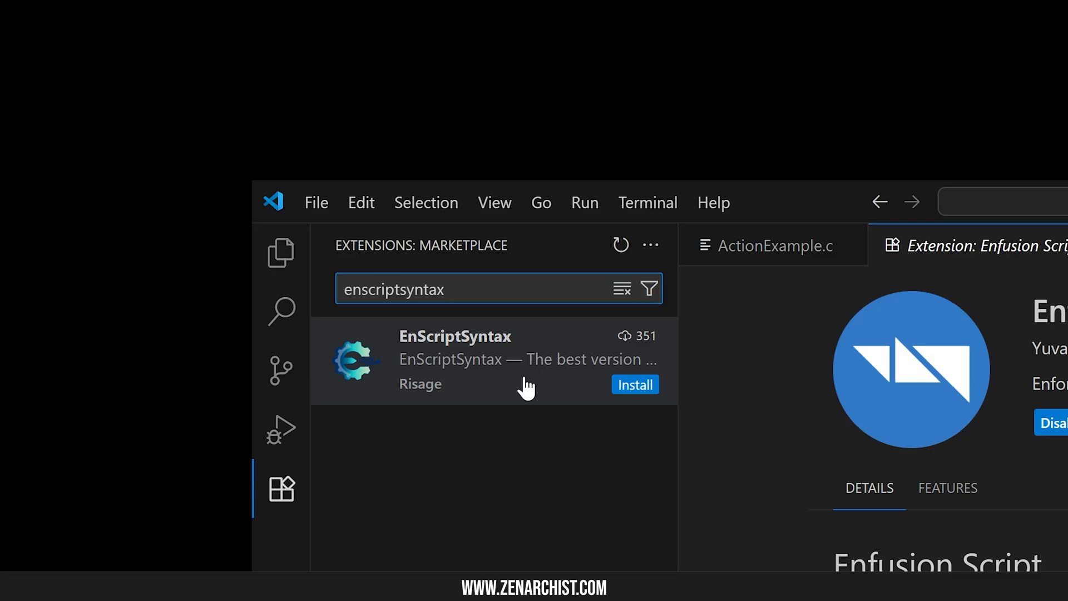
mouse_move(527, 361)
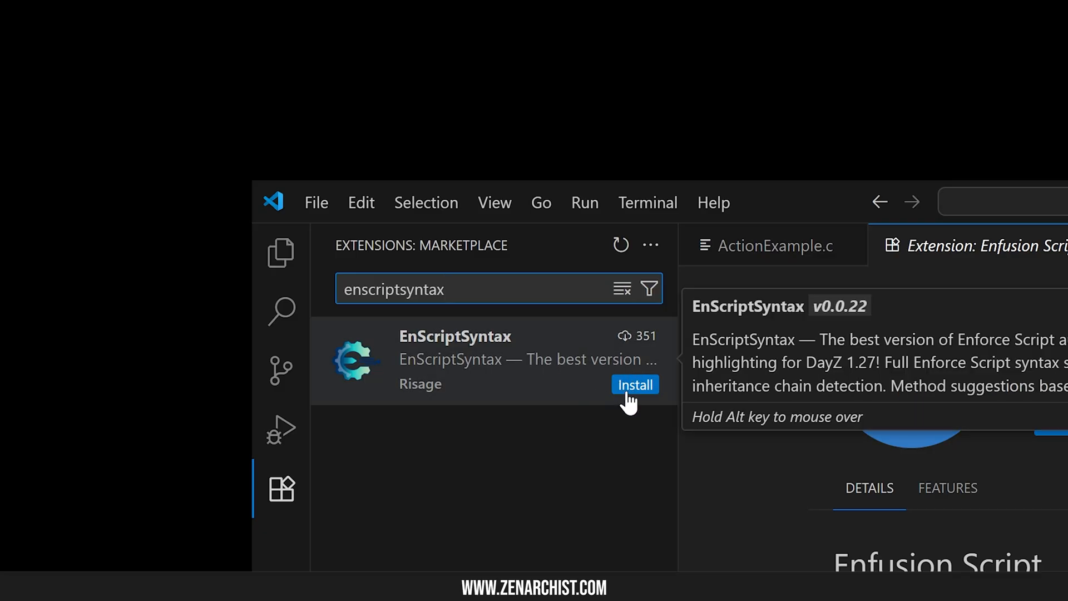
left_click(633, 383)
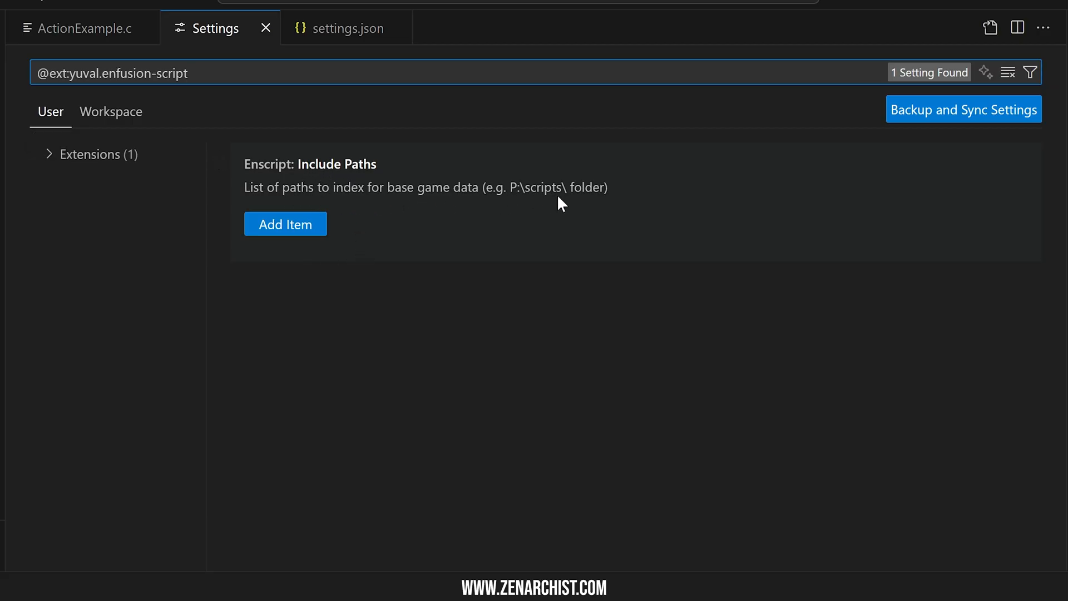
mouse_move(523, 204)
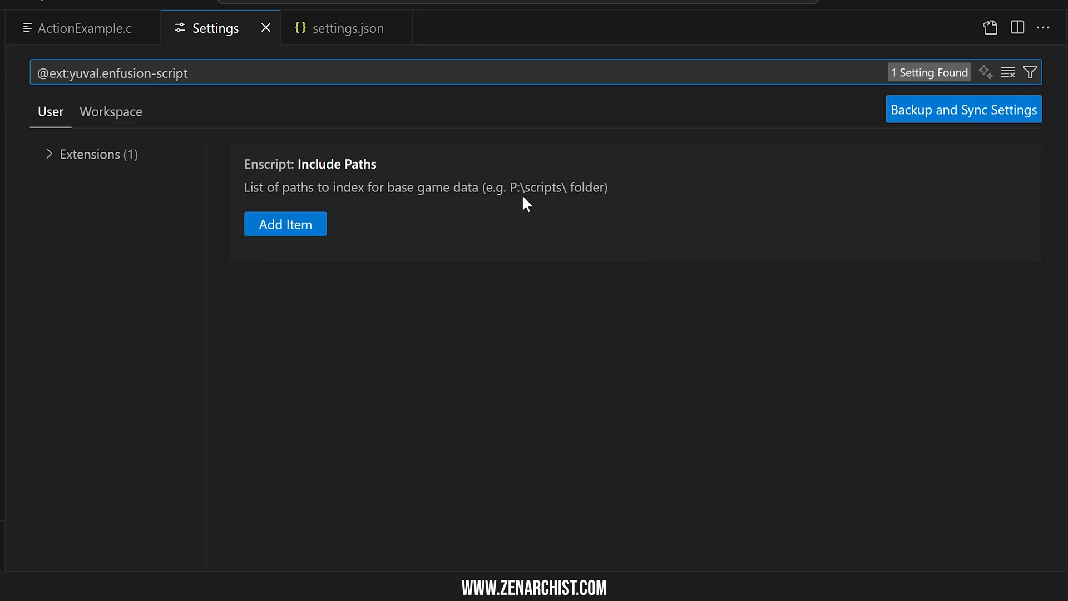
mouse_move(537, 202)
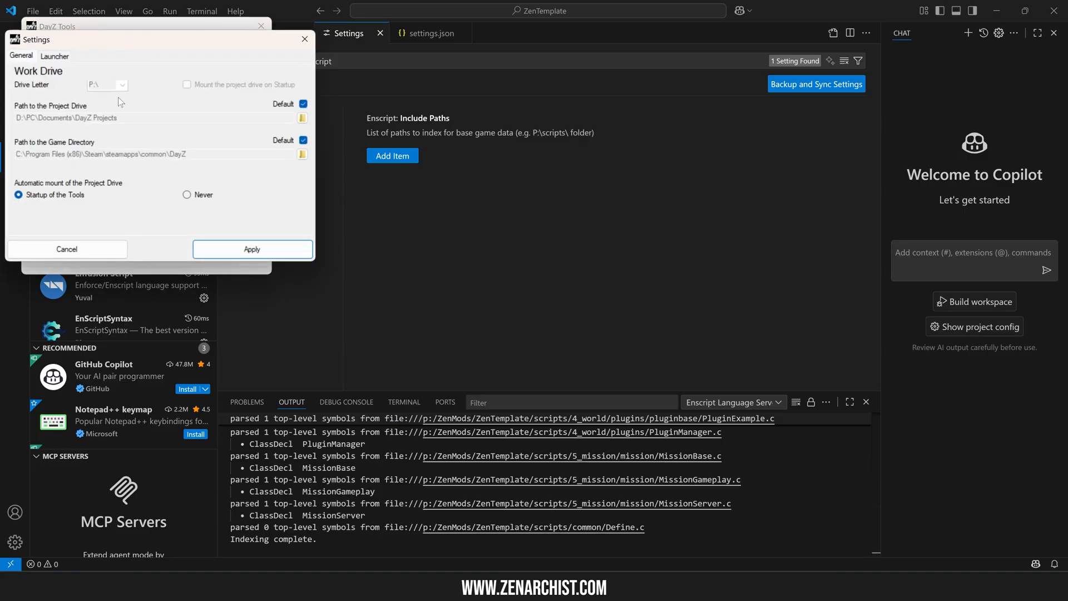
Run Extract Game Data from DayZ Tools' Tools menu so P:\scripts gets the game script folders.
left_click(127, 43)
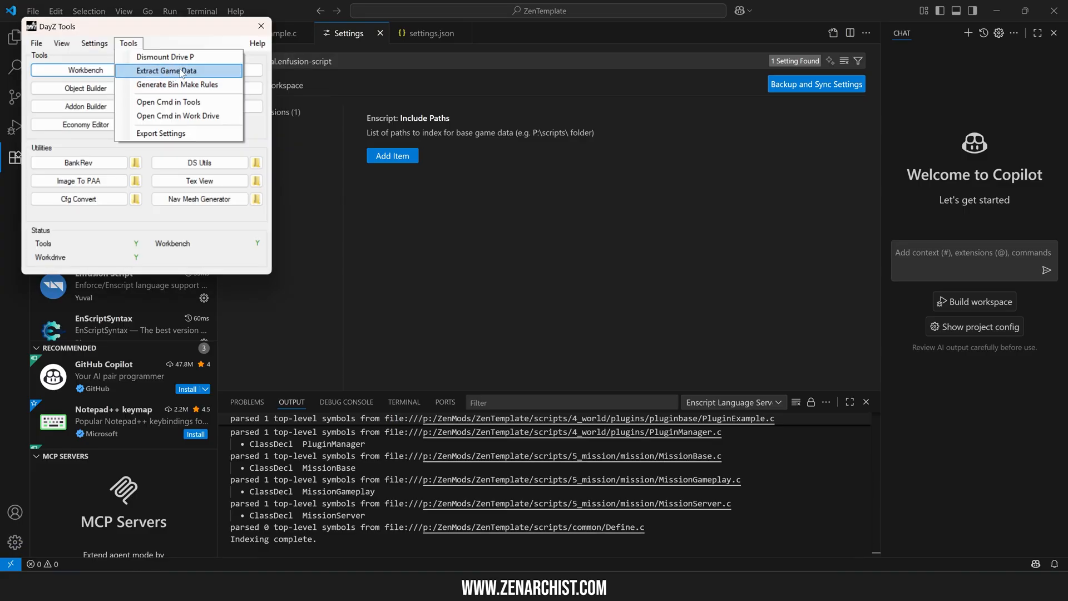
left_click(476, 159)
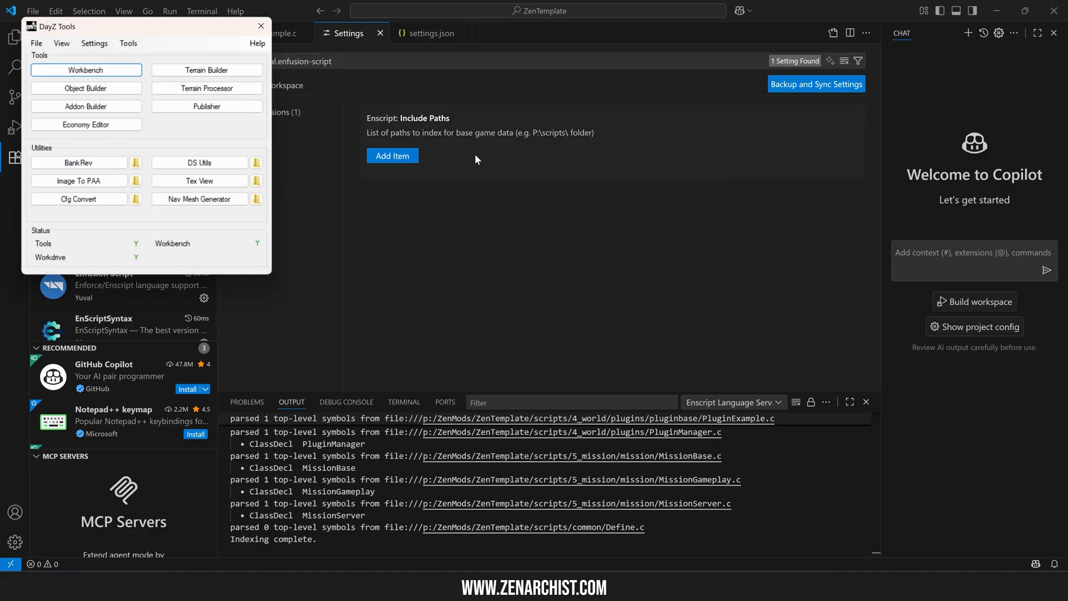
left_click(260, 25)
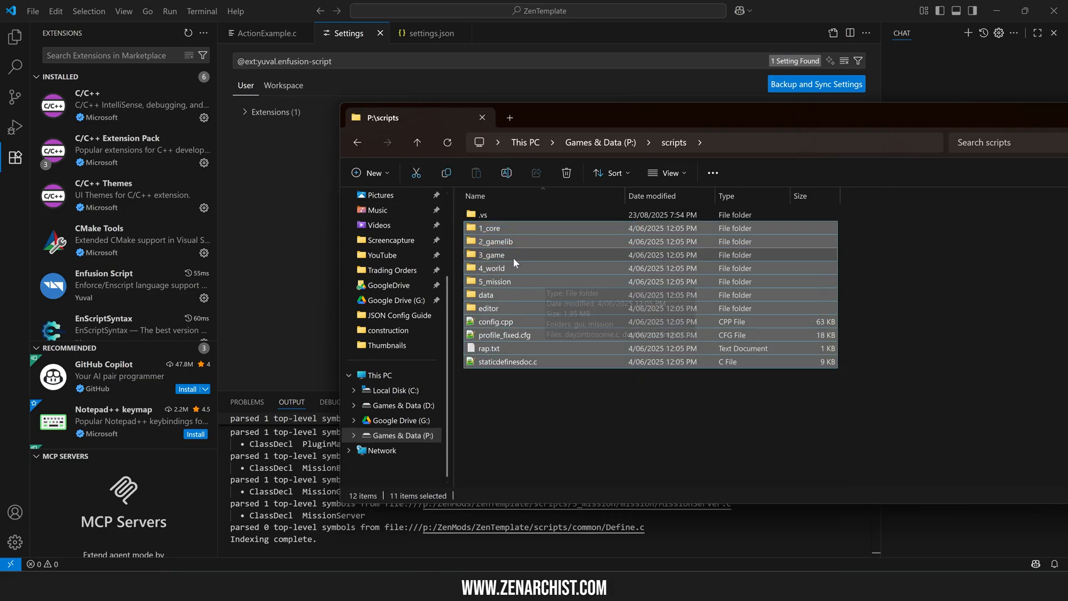
mouse_move(589, 269)
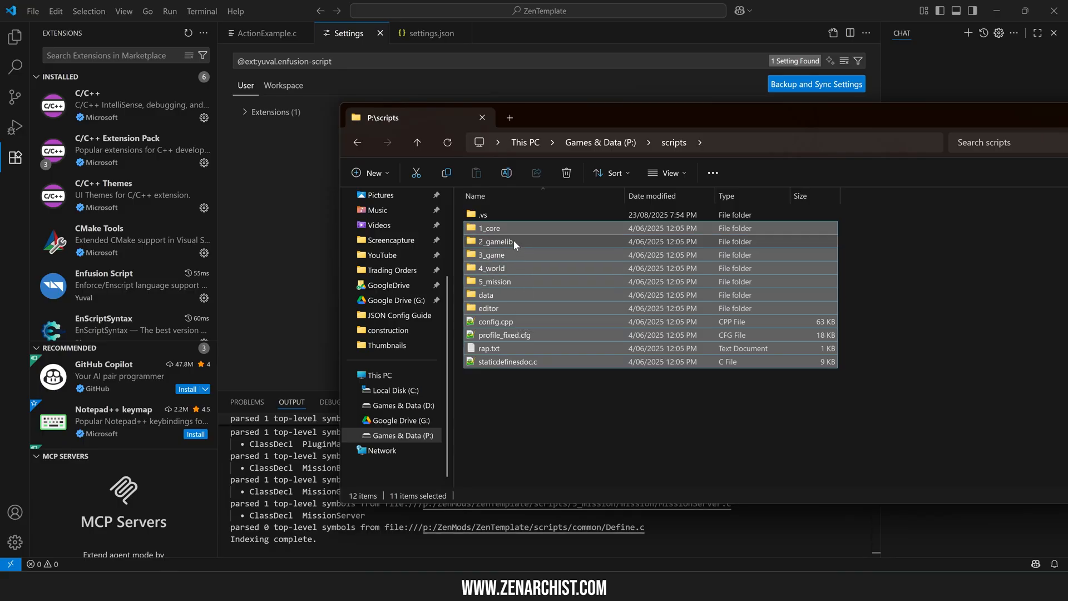
mouse_move(548, 240)
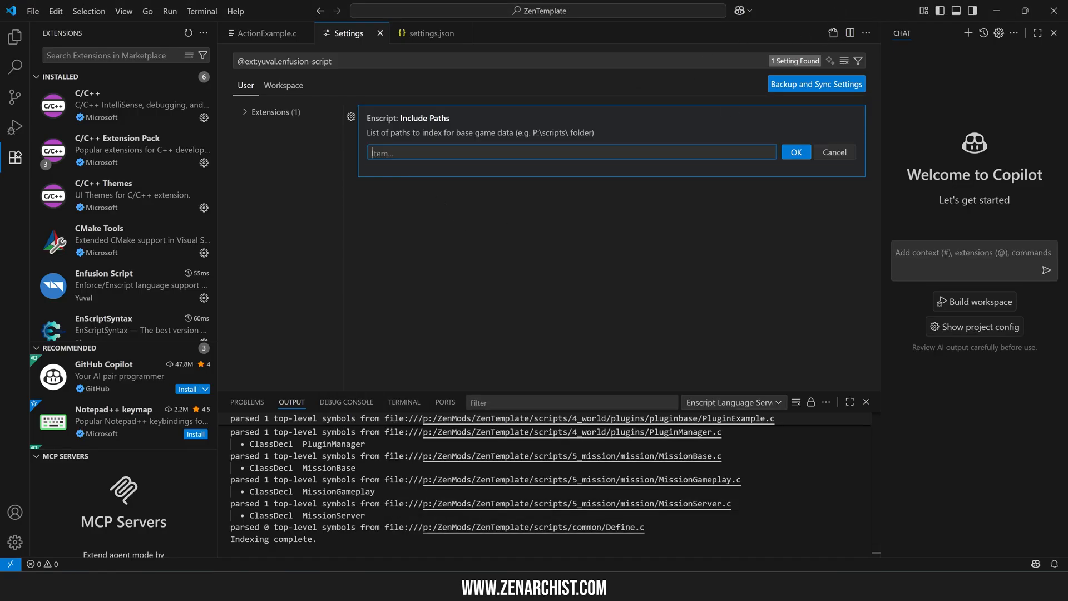
Enter P:\scripts\ as the Enscript Include Paths item and confirm it.
type("P:\\scripts\\")
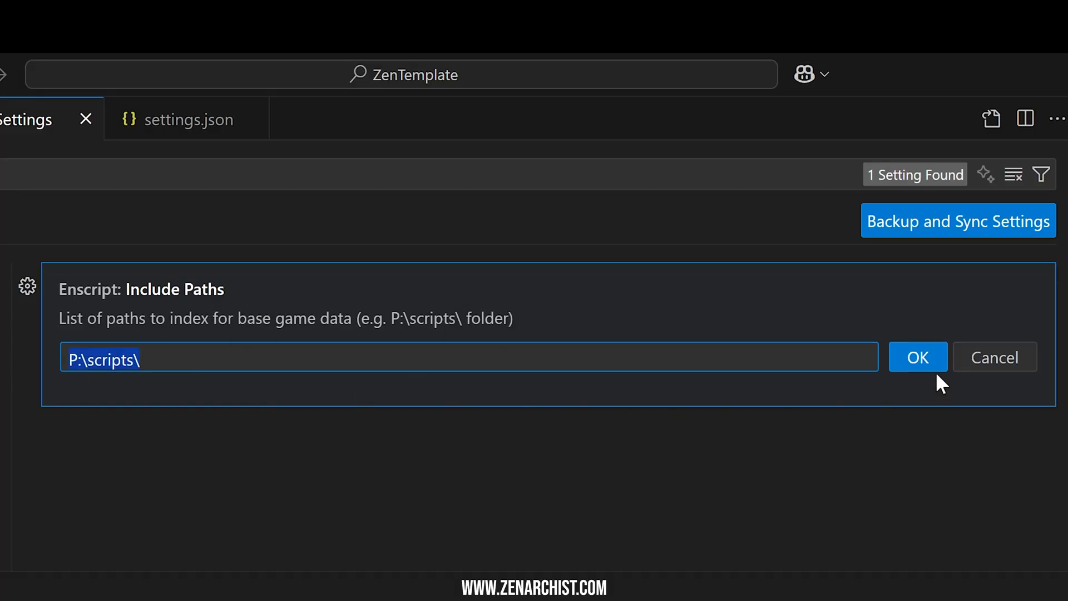
left_click(918, 357)
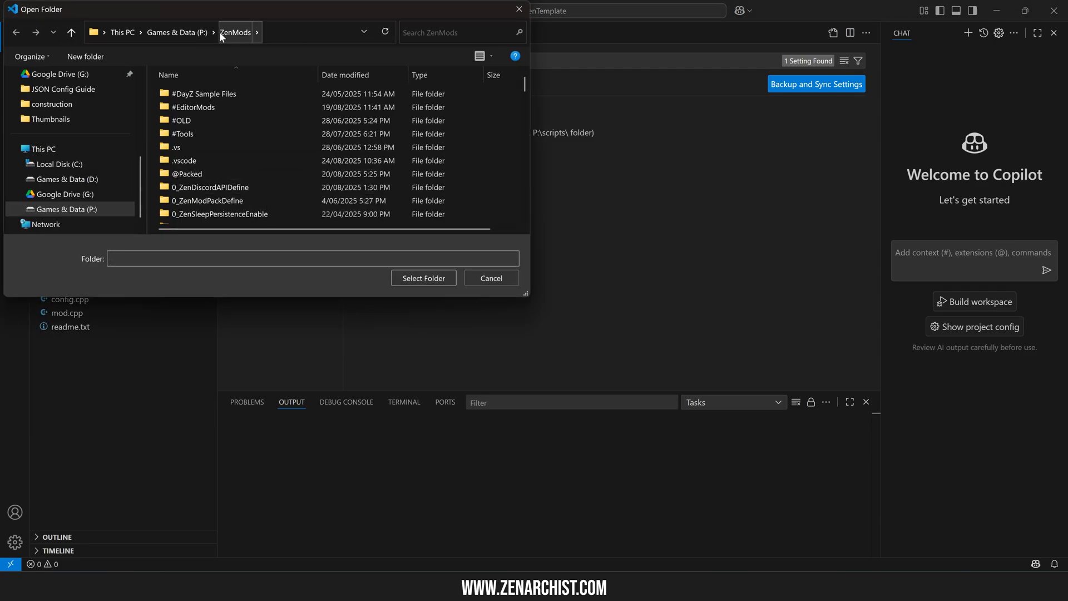
Browse P:\ZenMods and open the ZenTemplate folder as the VS Code workspace.
left_click(194, 107)
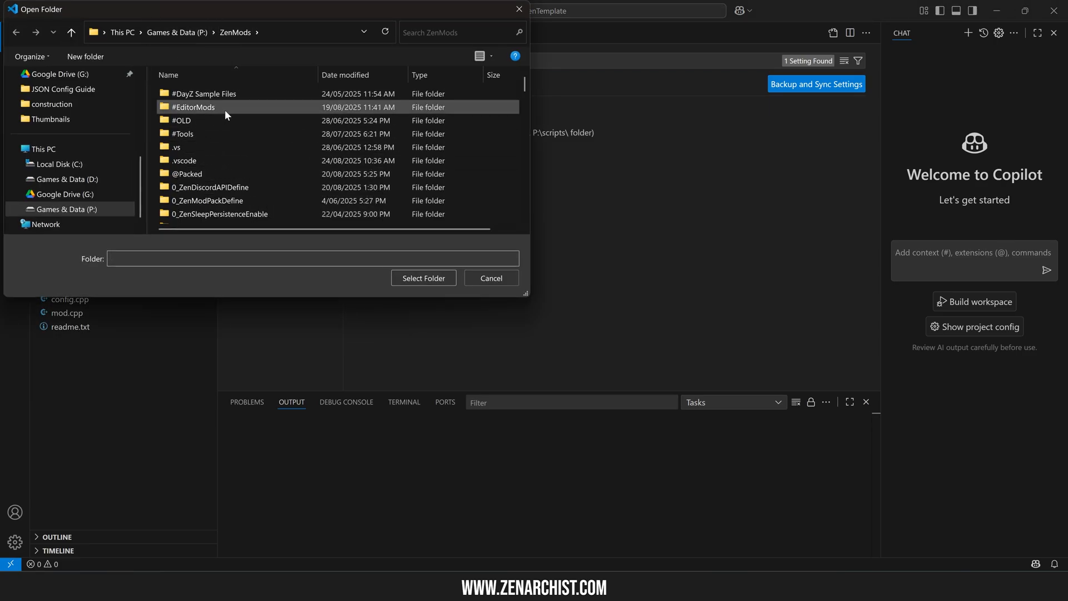
scroll("down", 3)
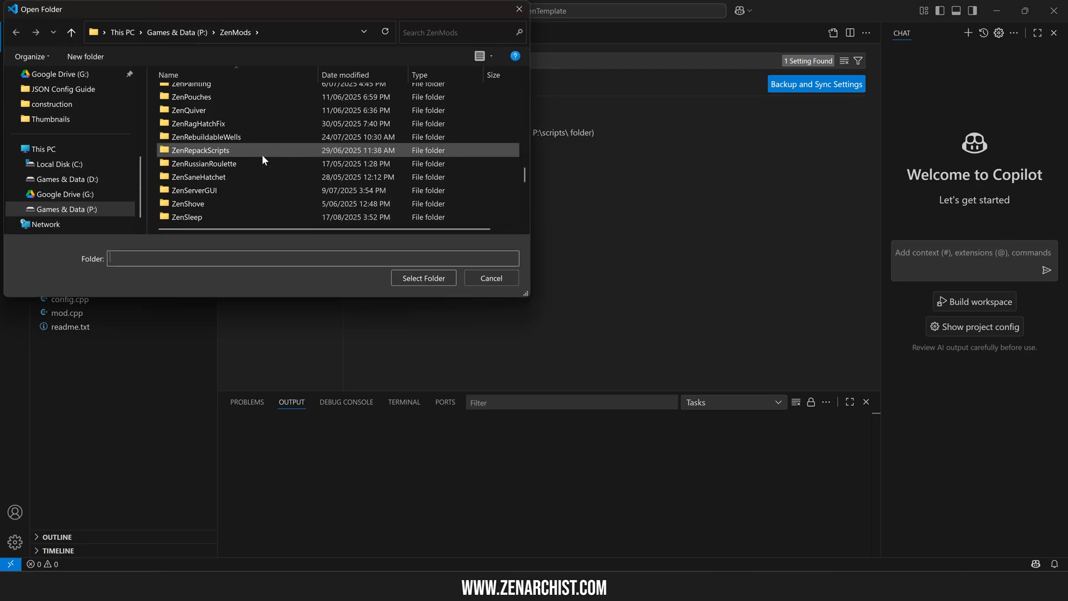
left_click(193, 177)
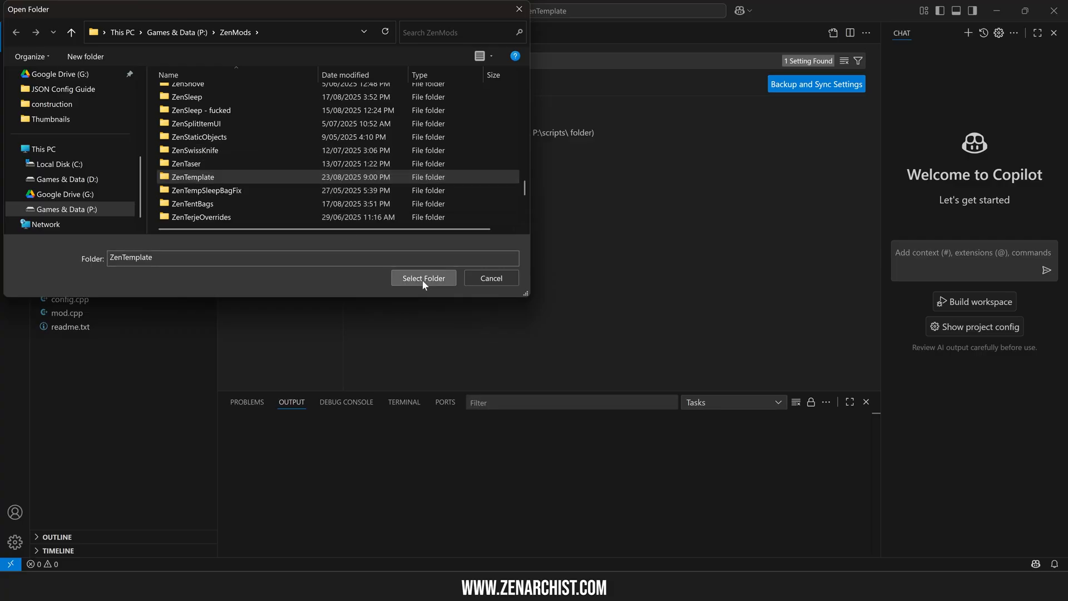
left_click(423, 278)
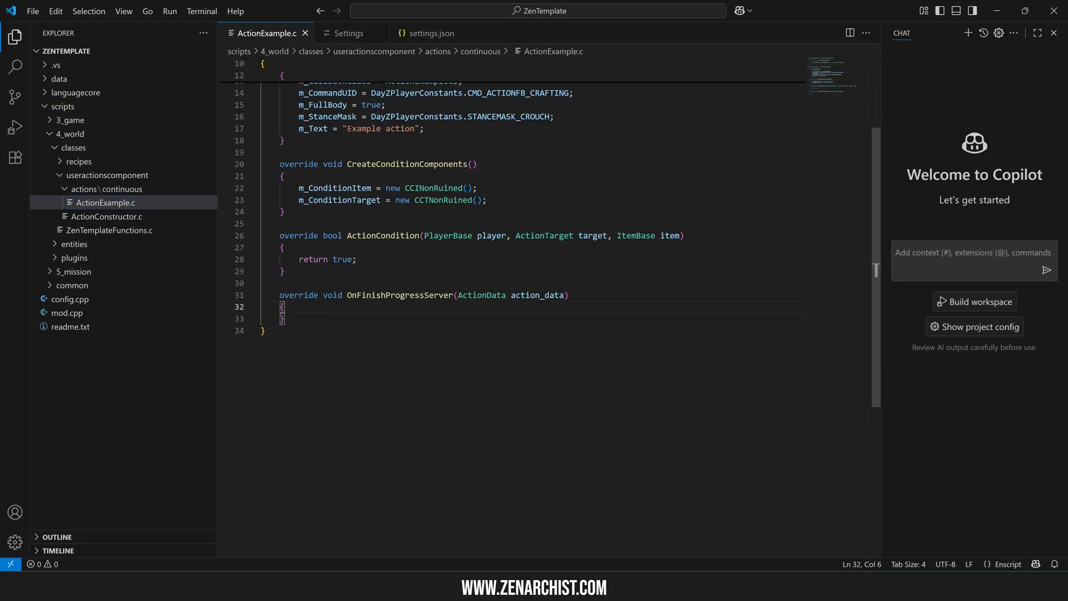
Write 'action_data.' inside OnFinishProgressServer and accept the Can completion on it.
type("action_data.")
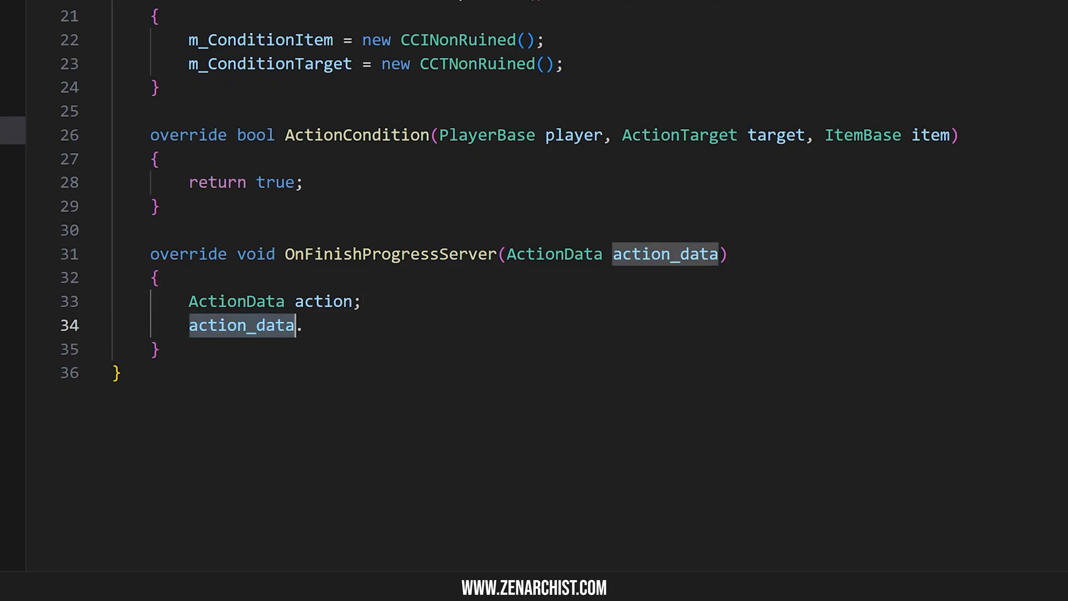
type("action.")
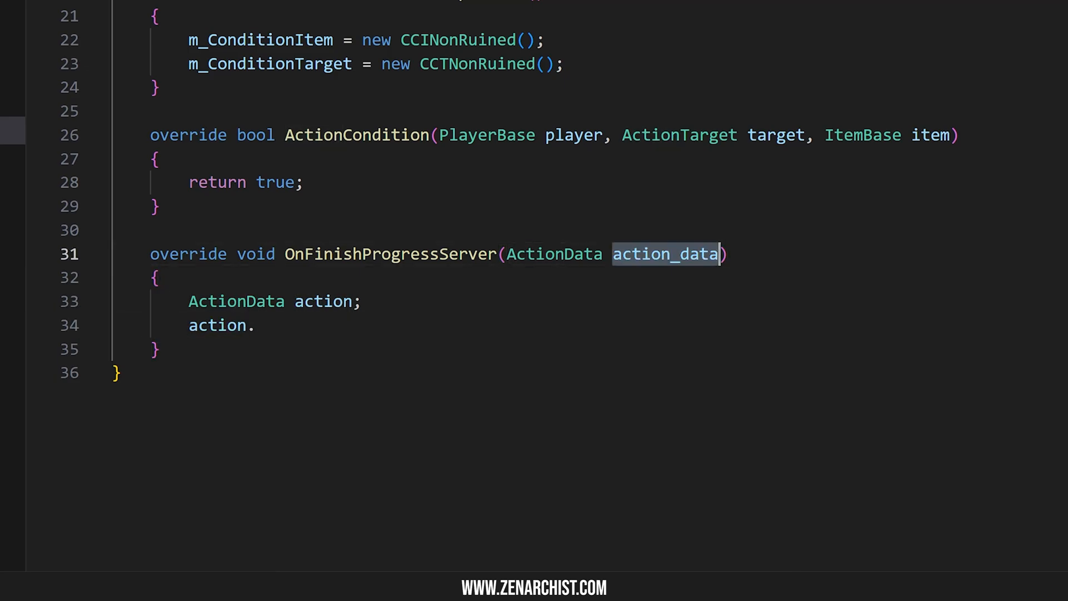
type("action")
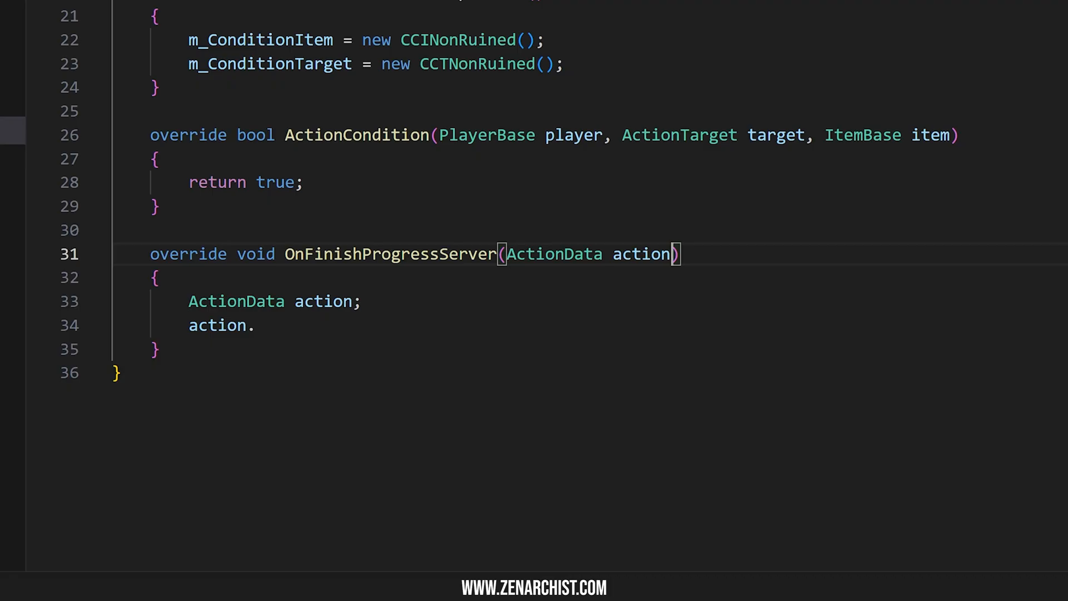
type("_data")
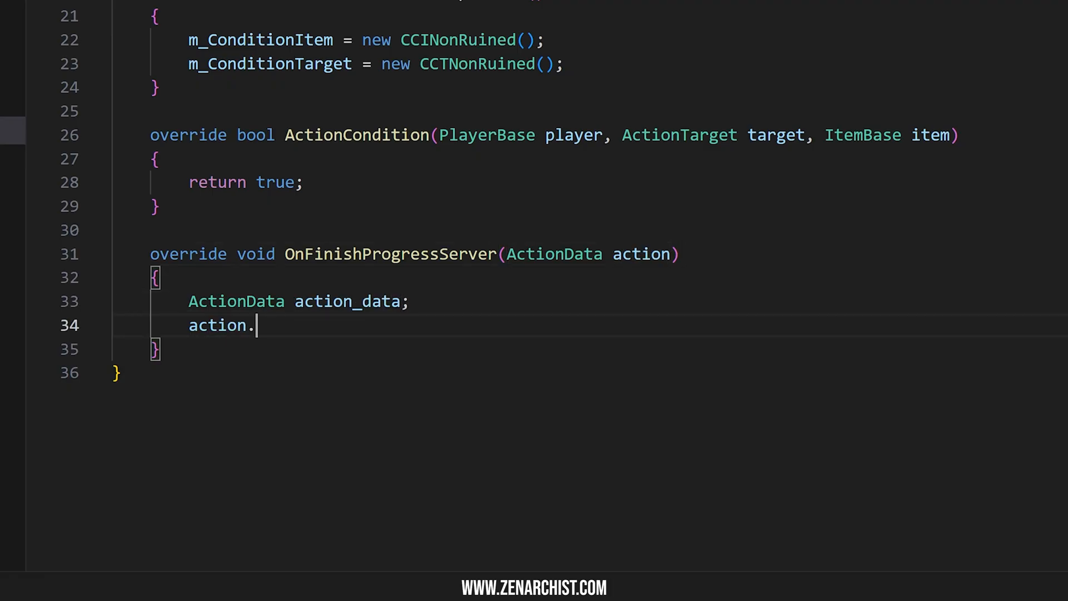
type("_data")
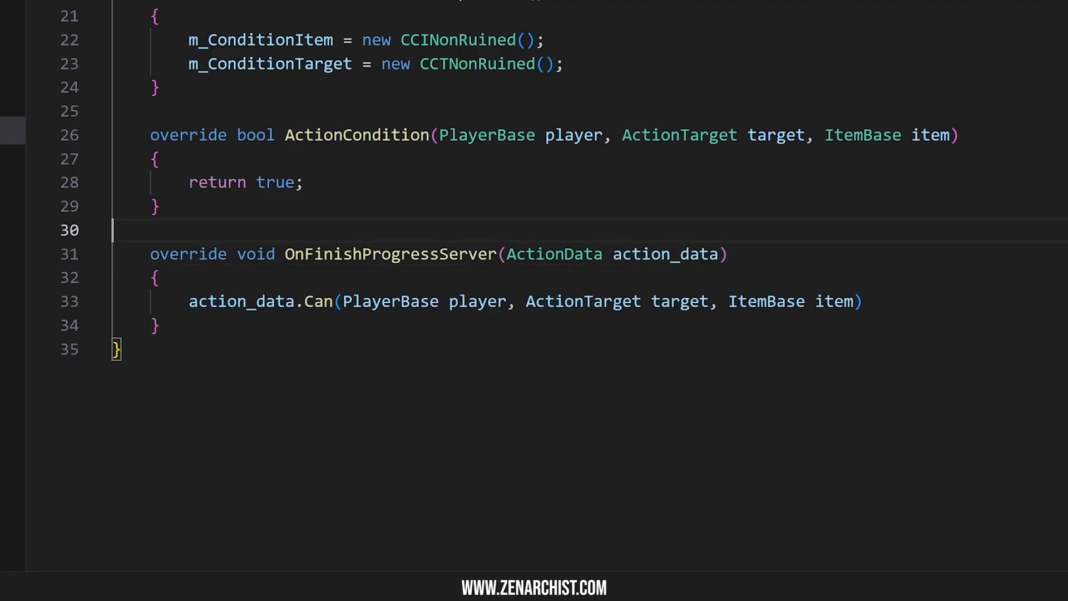
Replace the placeholder with PlayerBase player = PlayerBase.Cast(action_data.m_Player);.
double_click(372, 302)
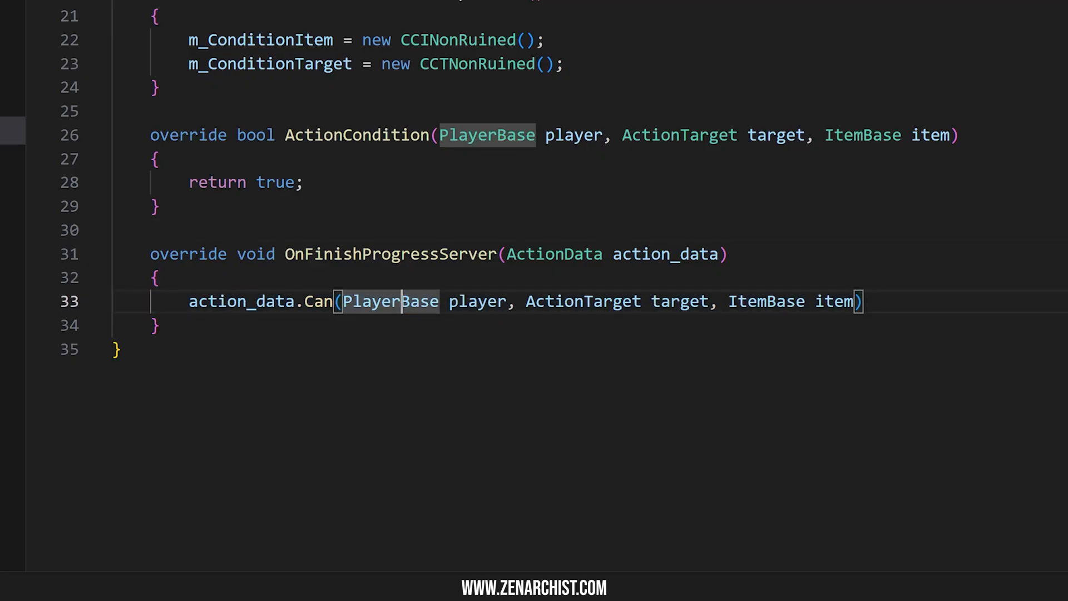
type("Play")
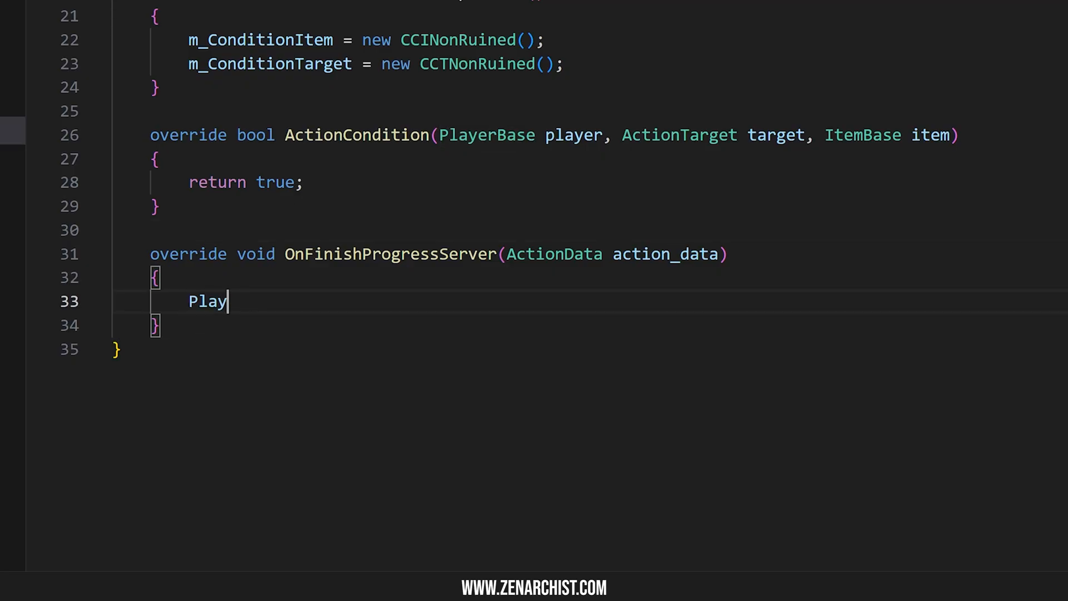
type("erBase player = P")
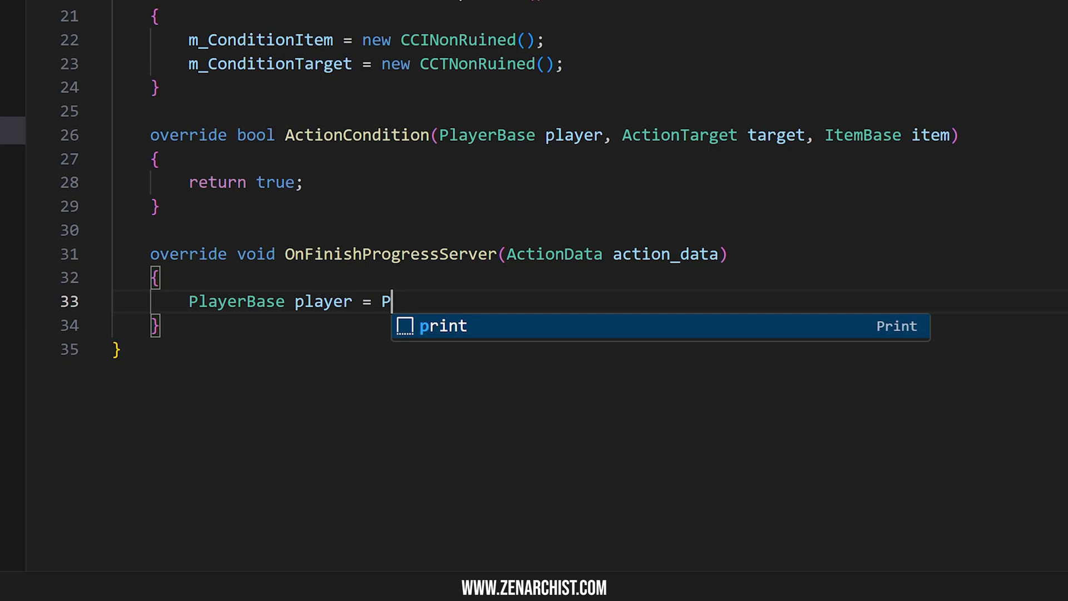
type("layerBase.Cast(action_data.")
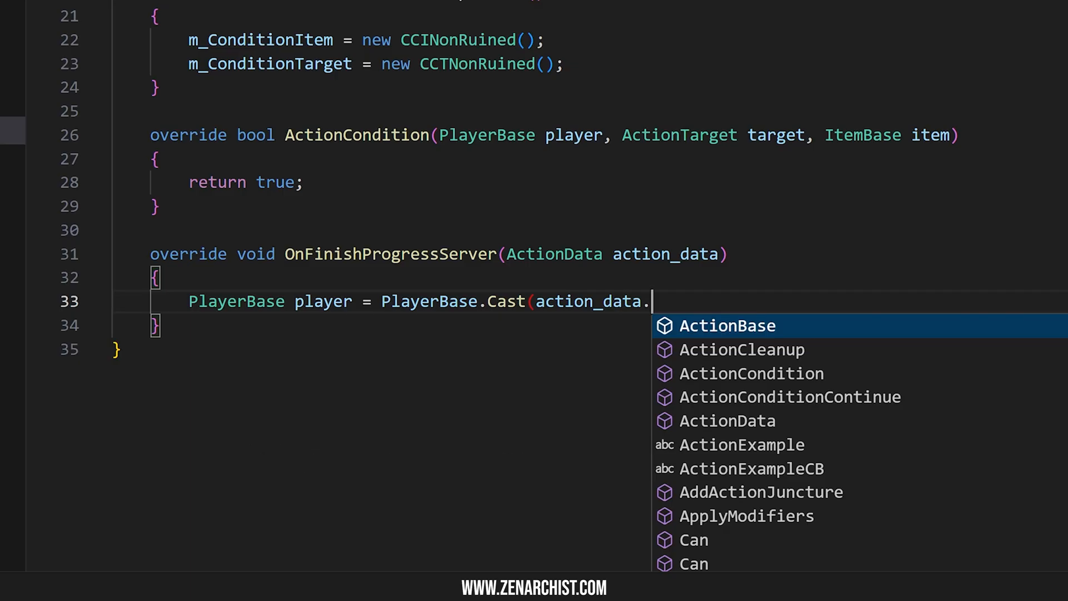
type("m_Player);")
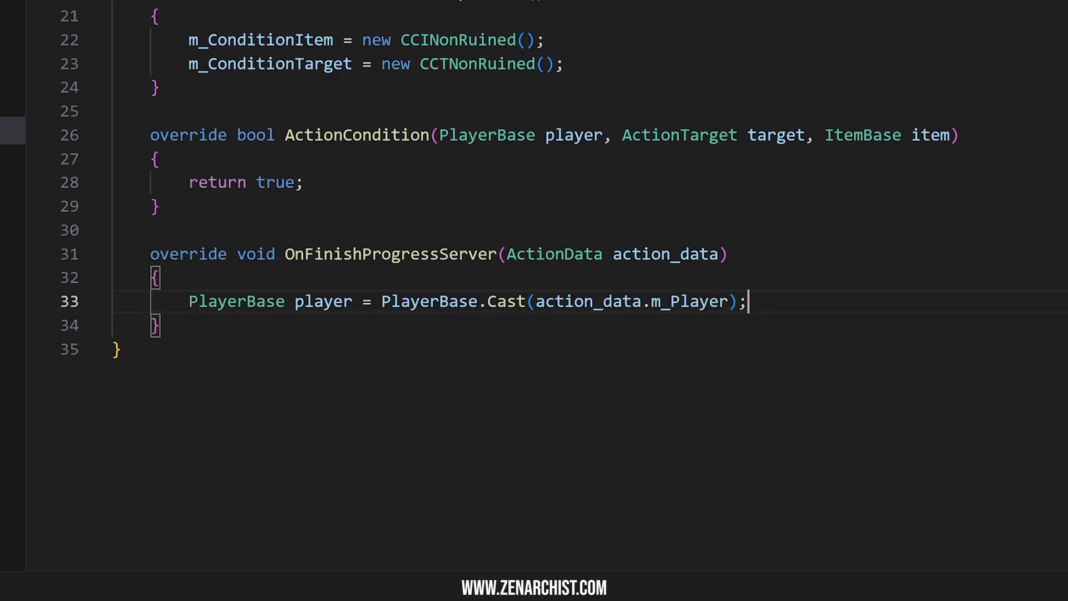
Add the call player.AddHealth("", "", 100); below the cast.
type("pla")
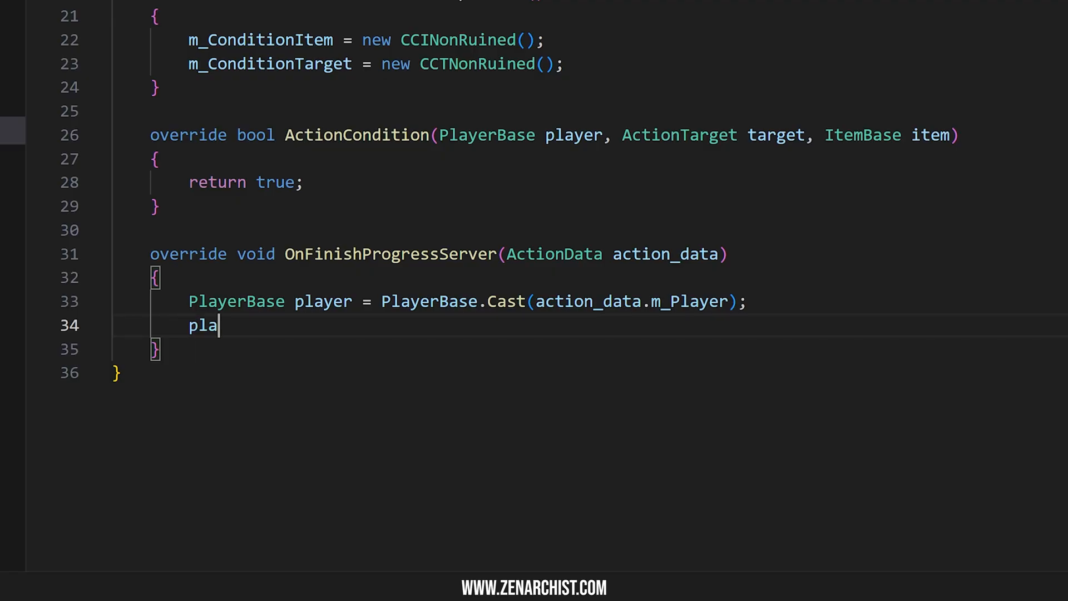
type("yer.AddHealth(string zoneName, string healthType, float value")
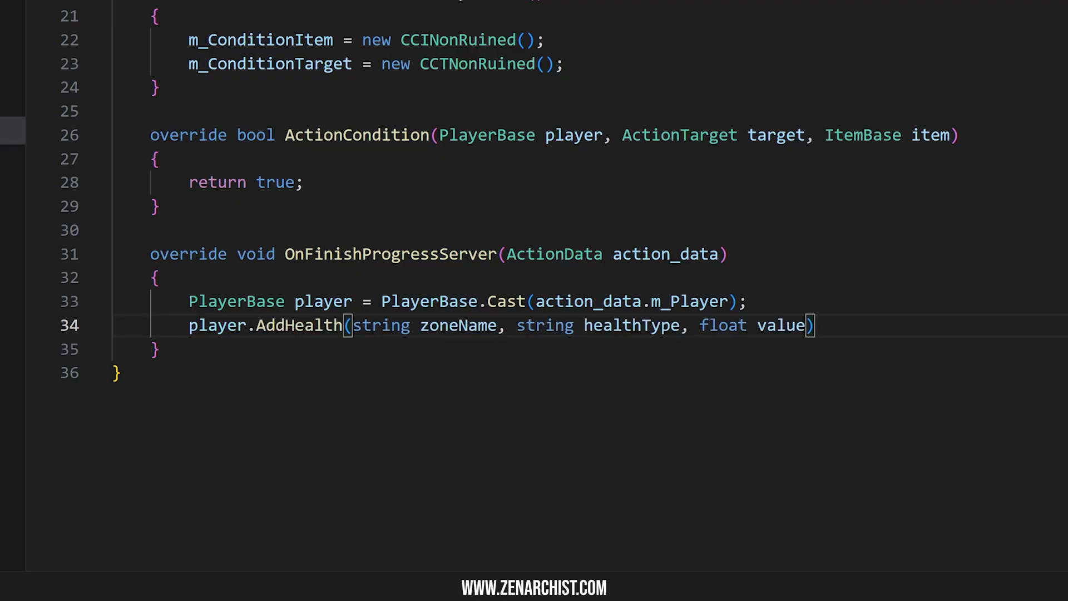
double_click(630, 325)
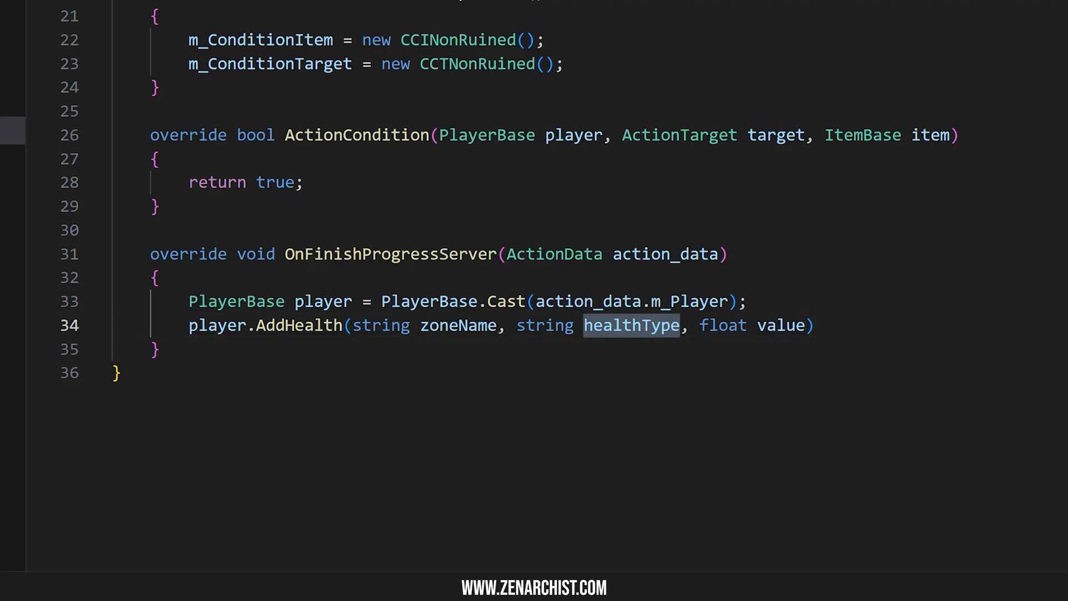
type("\"")
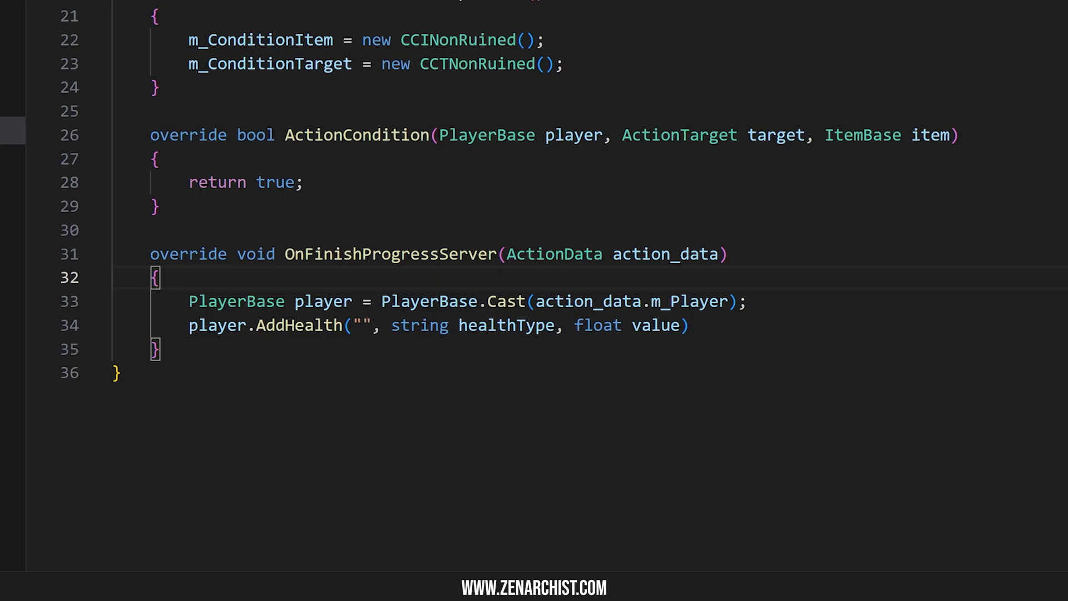
type("\"\", 100)")
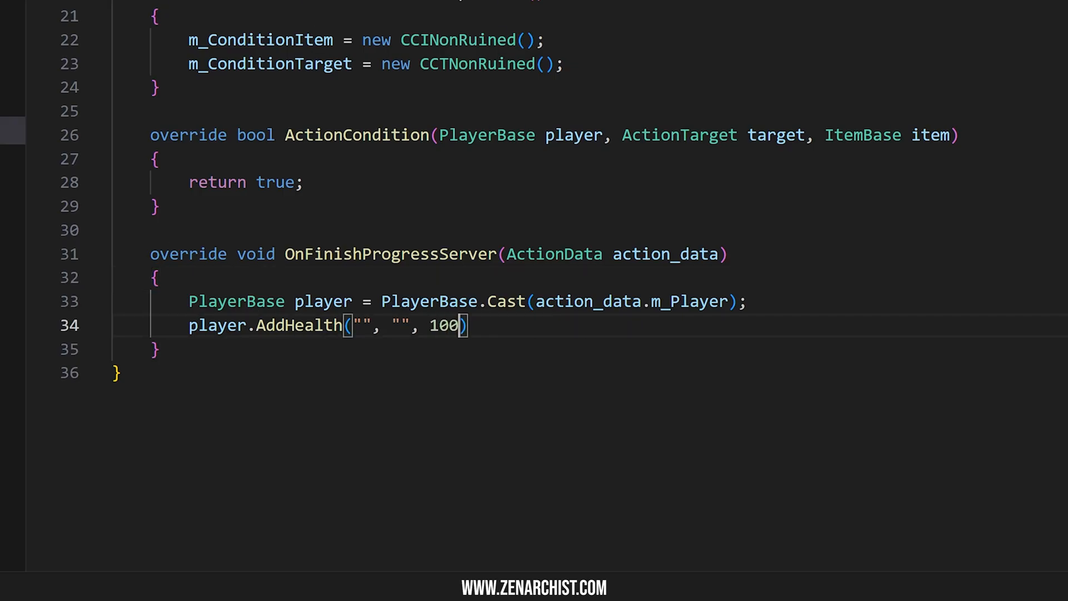
type(";")
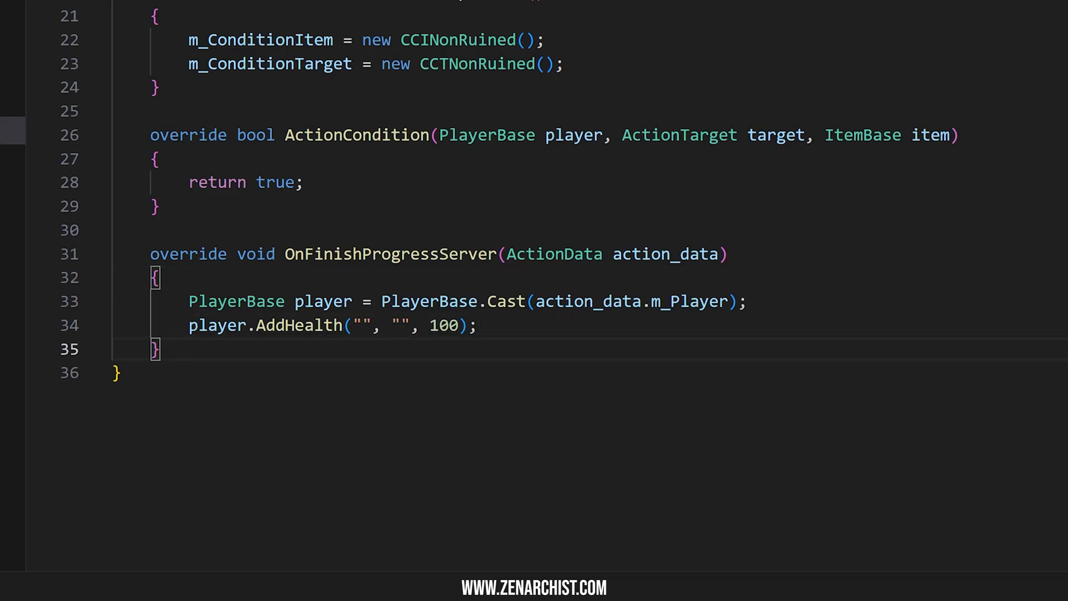
Preview the definitions of AddHealth found in object.c.
scroll("down", 3)
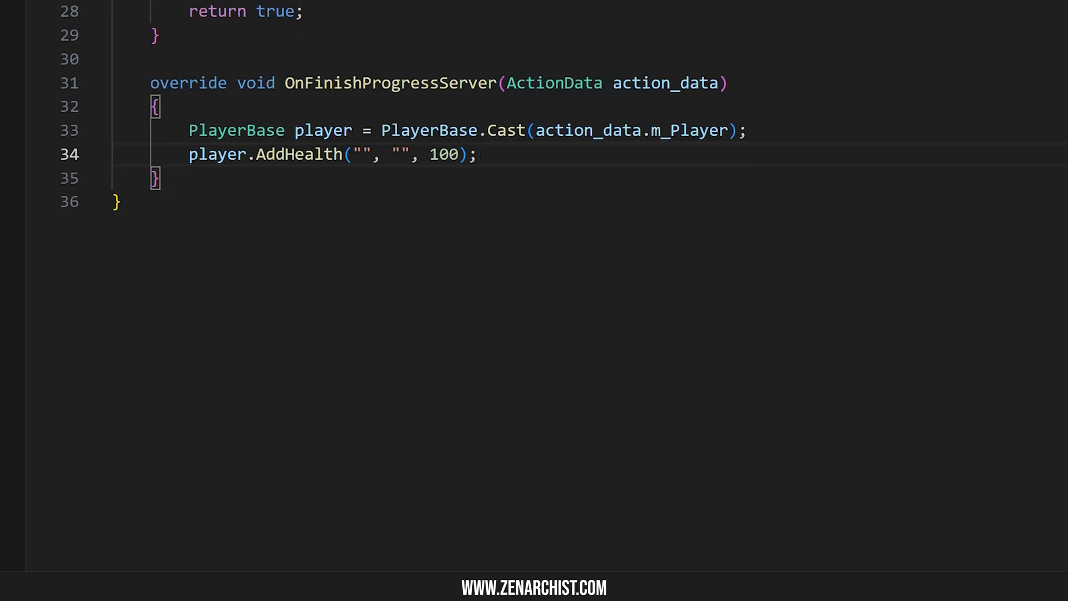
left_click(299, 153)
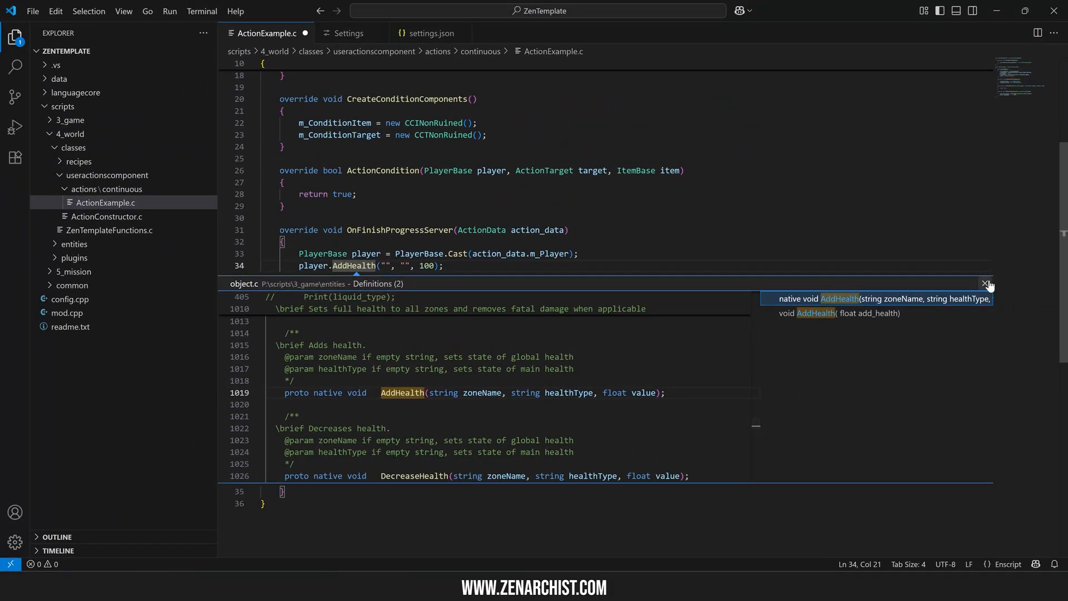
Close the AddHealth definitions preview and return focus to the ActionExample.c editor.
left_click(986, 284)
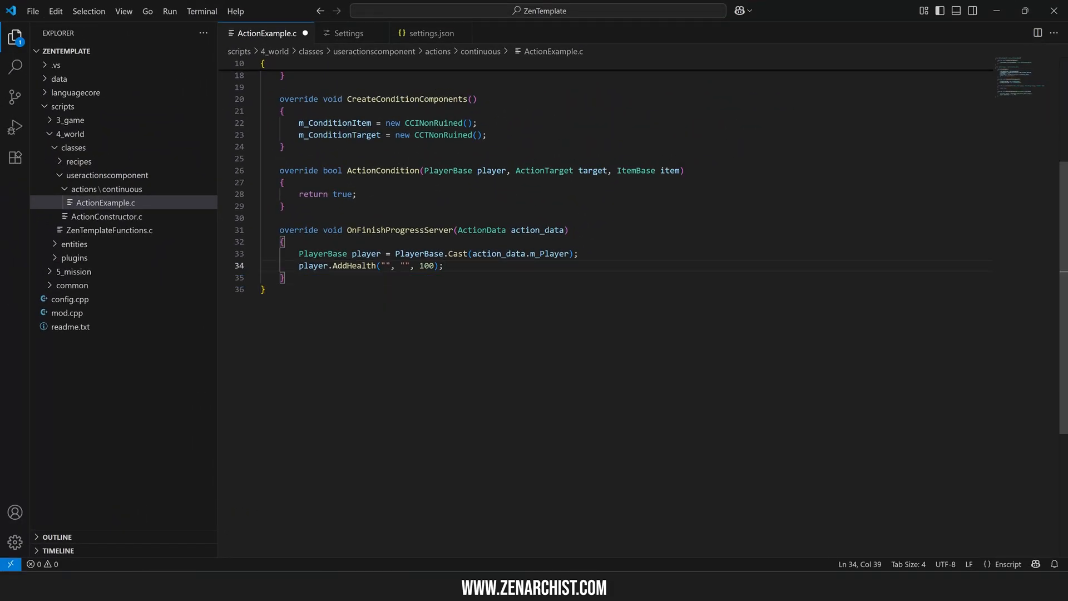
left_click(443, 266)
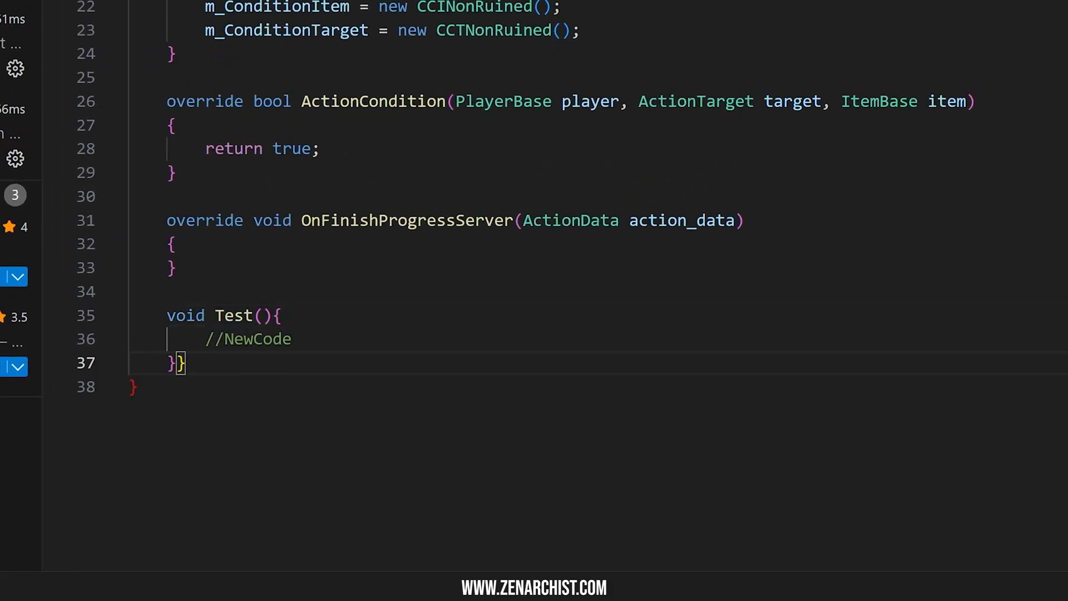
Remove the leftover Test function and bring up the Settings editor with Ctrl+,.
double_click(249, 339)
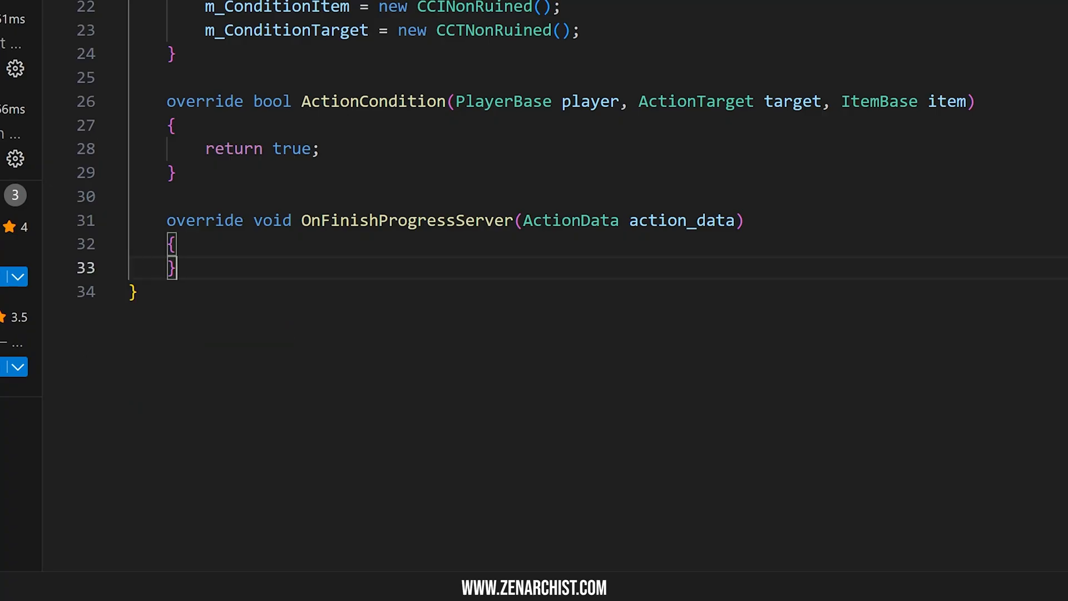
key("ctrl+,")
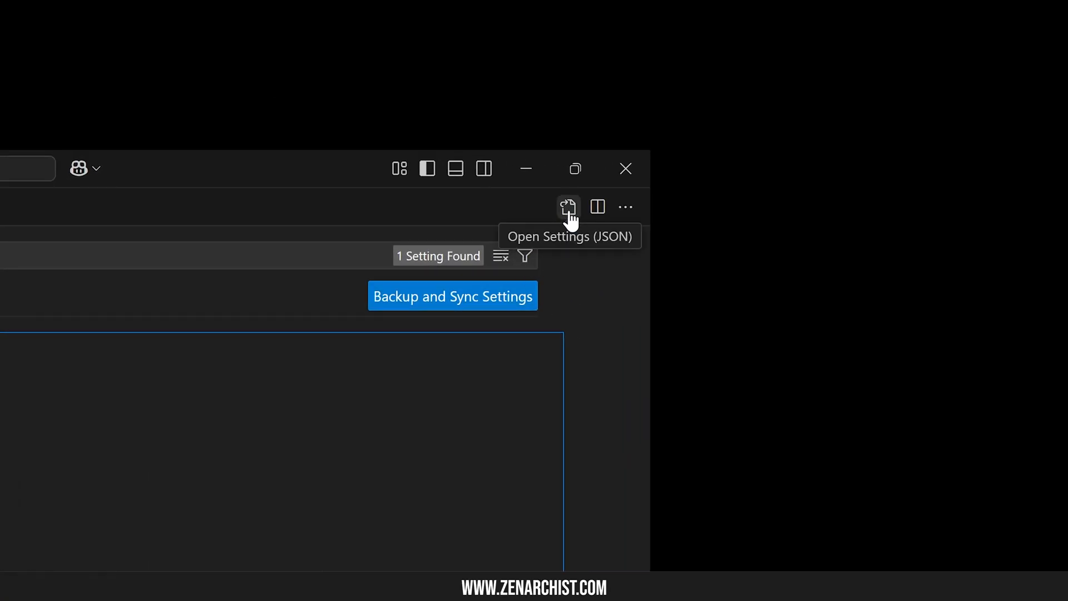
Add "editor.snippetSuggestions": "none" to settings.json and return to ActionExample.c.
left_click(566, 208)
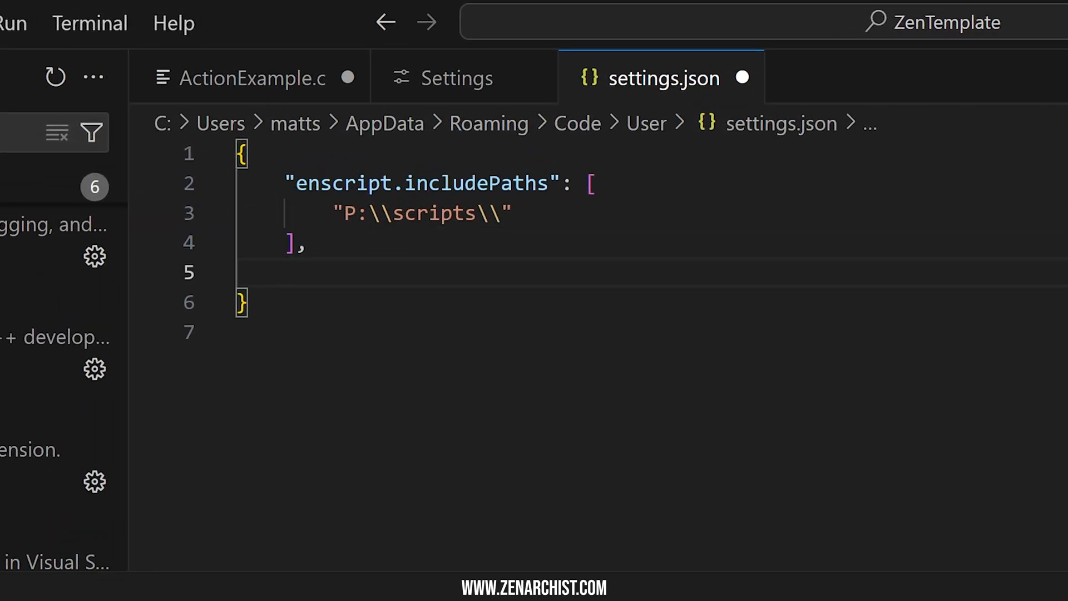
type("\"editor.snippetSuggestions\": \"none\"")
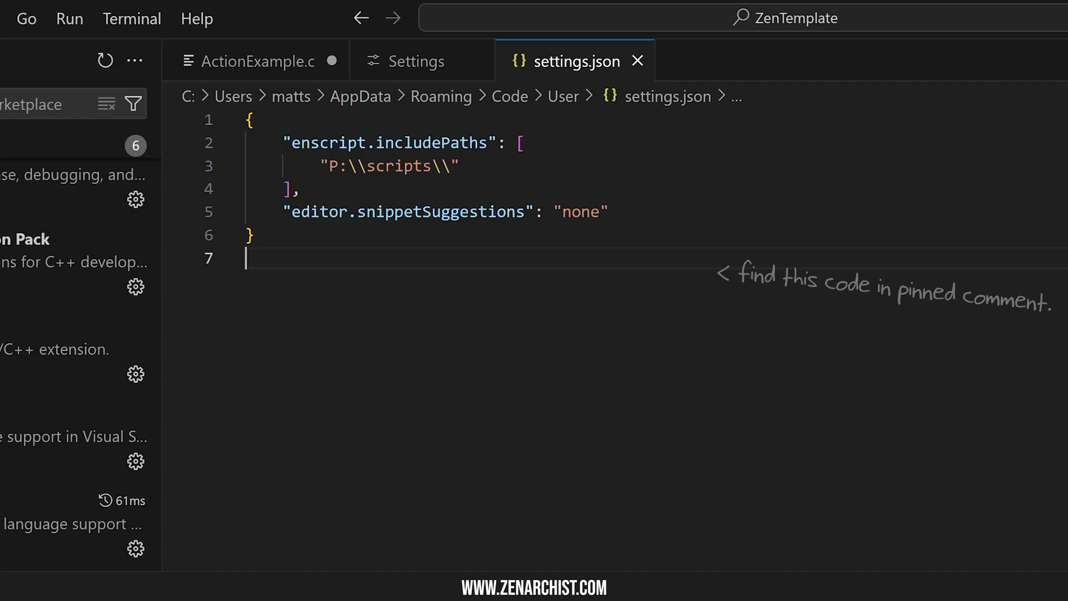
left_click(266, 60)
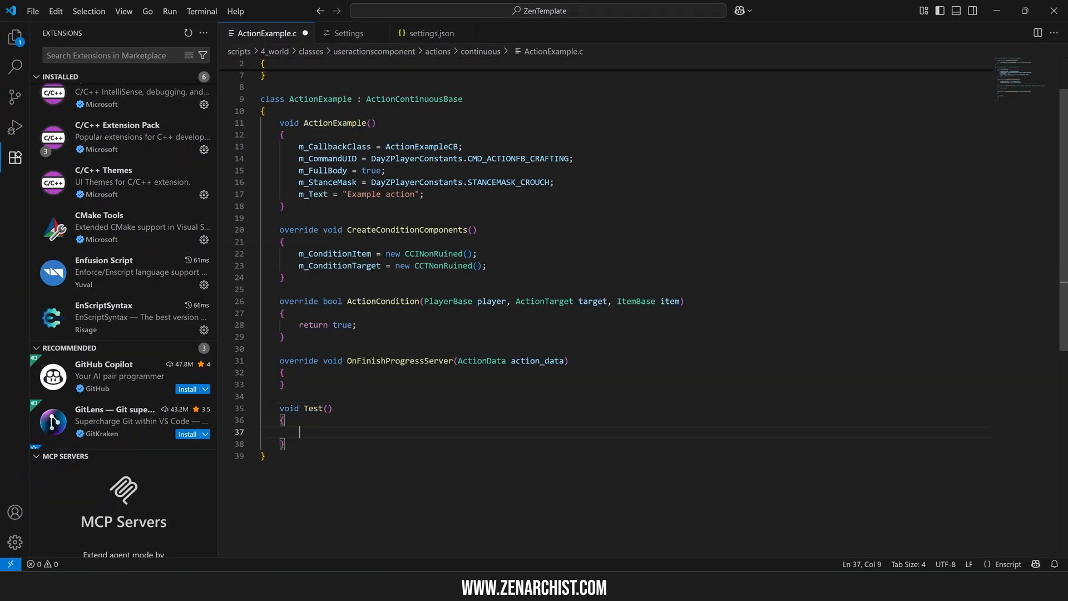
Select and delete the empty Test() function on lines 33–38.
left_click_drag(283, 432, 282, 445)
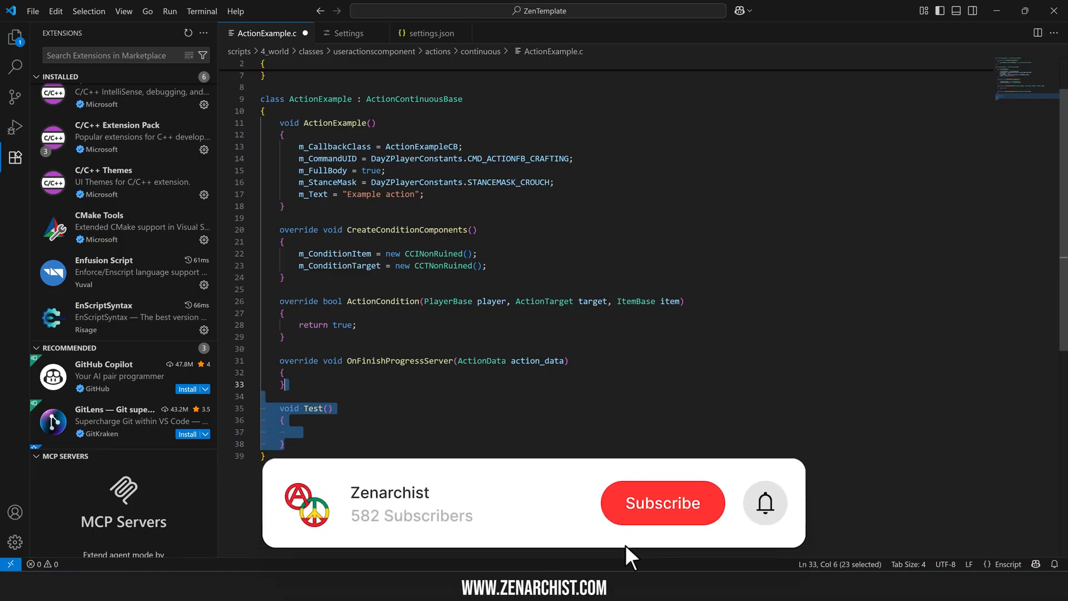
left_click(661, 503)
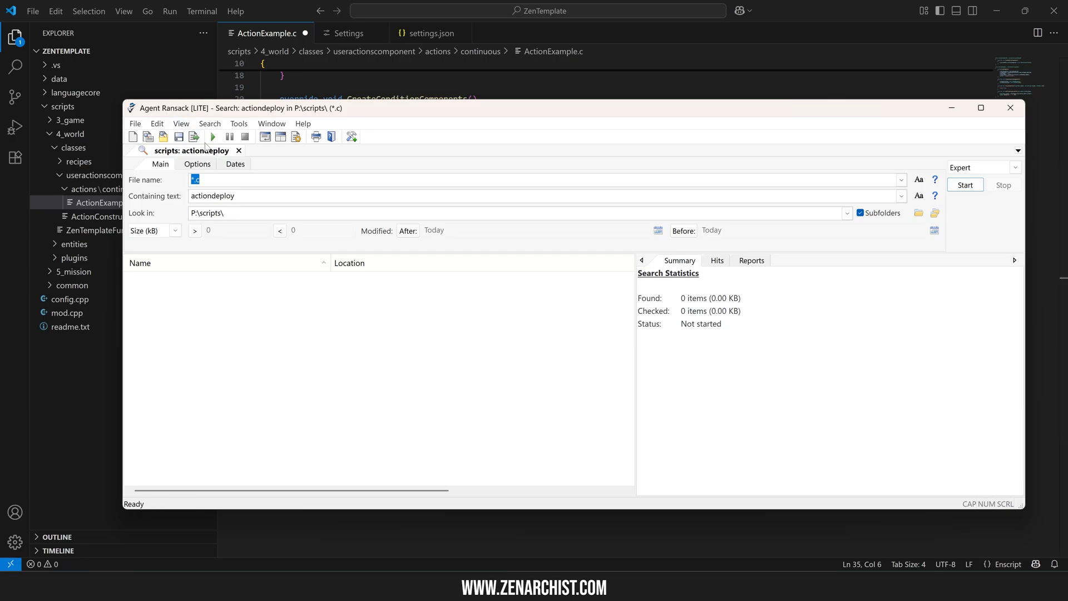
Search P:\scripts for actiondeploy, view the tentbase.c hit, then select all code in ActionExample.c.
left_click(964, 185)
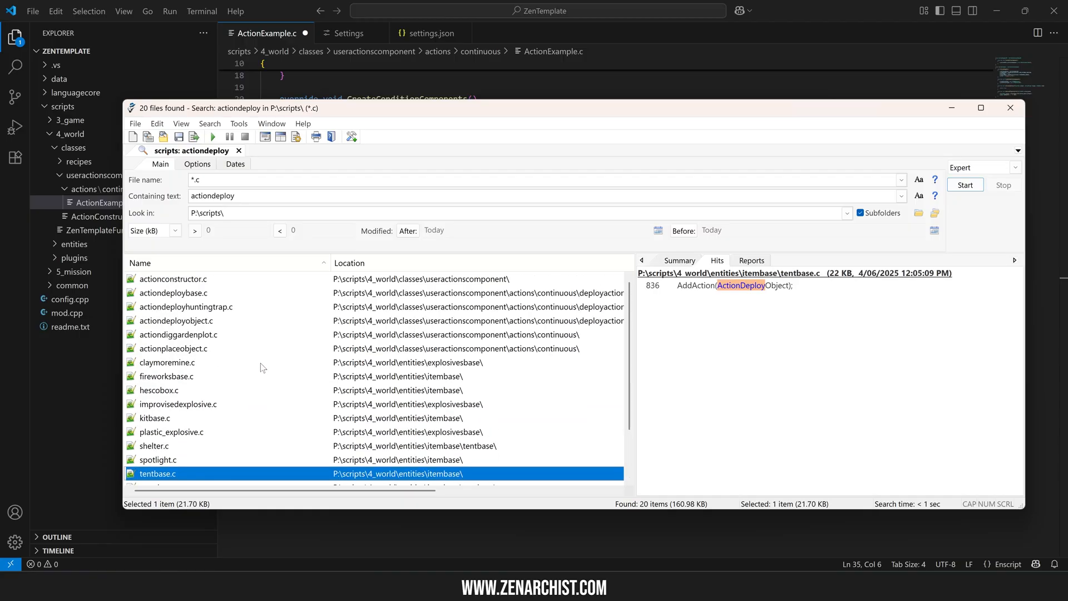
left_click(1010, 108)
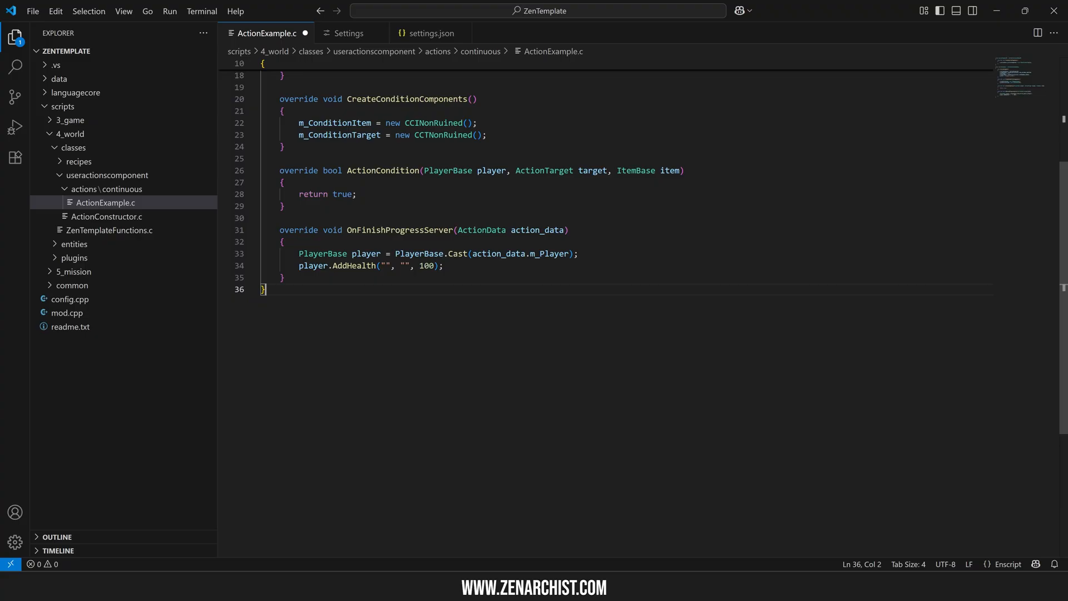
key("ctrl+a")
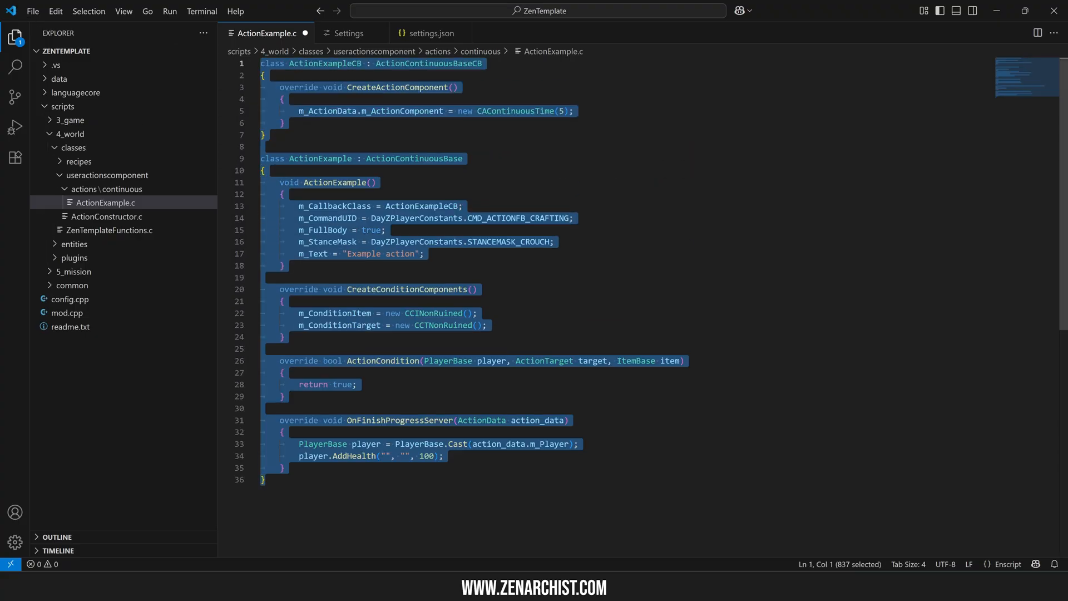